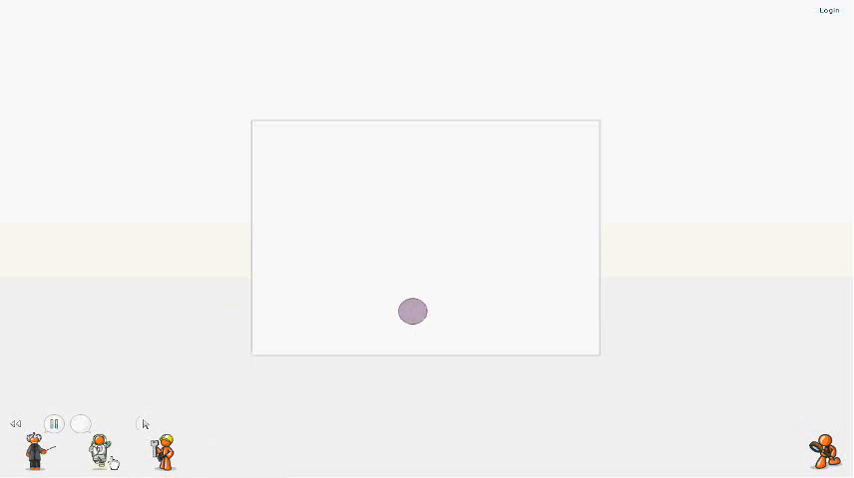
Step: Inspect the circle's instance properties, such as gravity and bounce settings, then close them
double_click(412, 311)
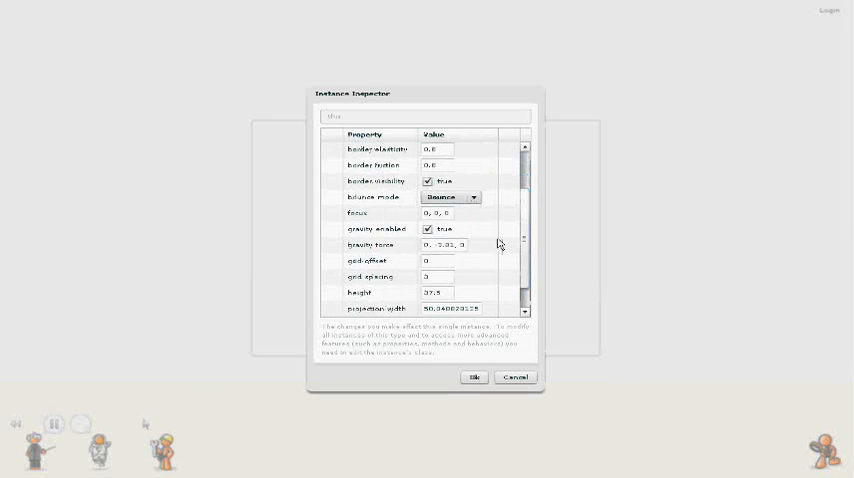
click(472, 377)
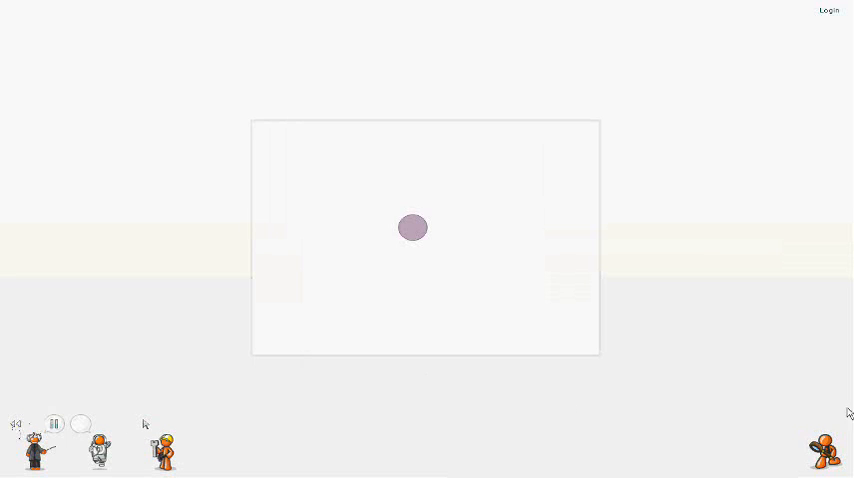
Step: Search your images for 'spaceship' and apply the green ship2.png to the circle
click(411, 228)
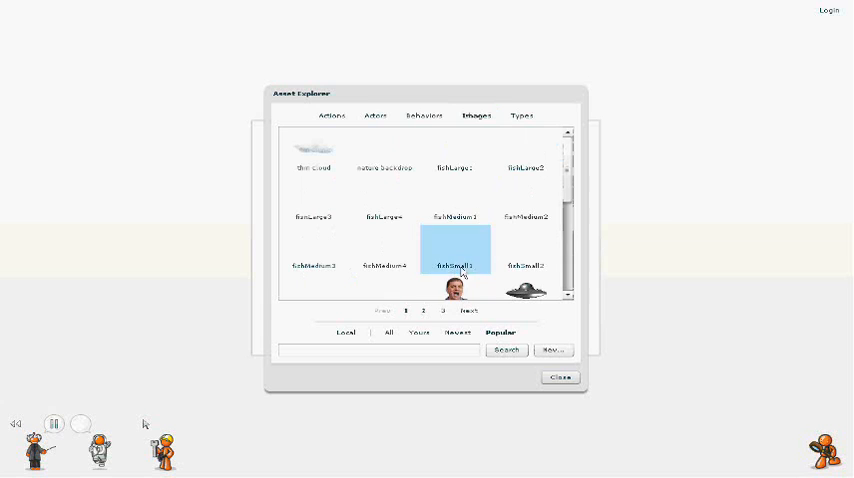
click(378, 350)
text(spaceship)
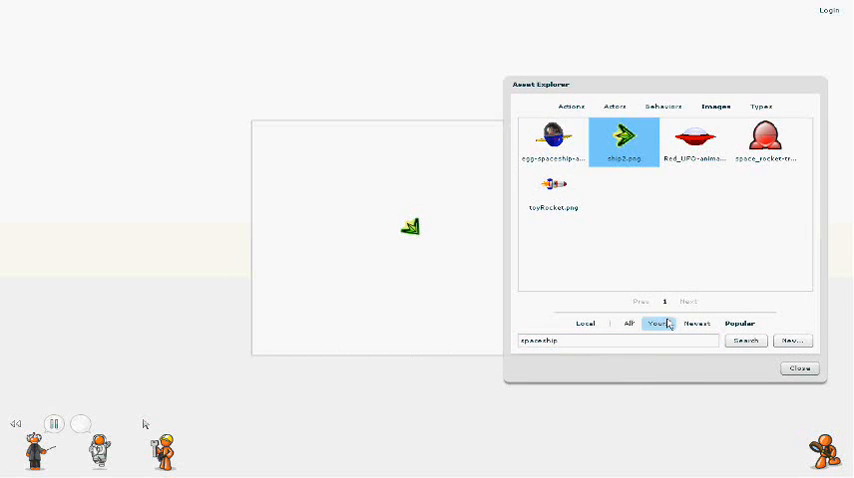
click(798, 368)
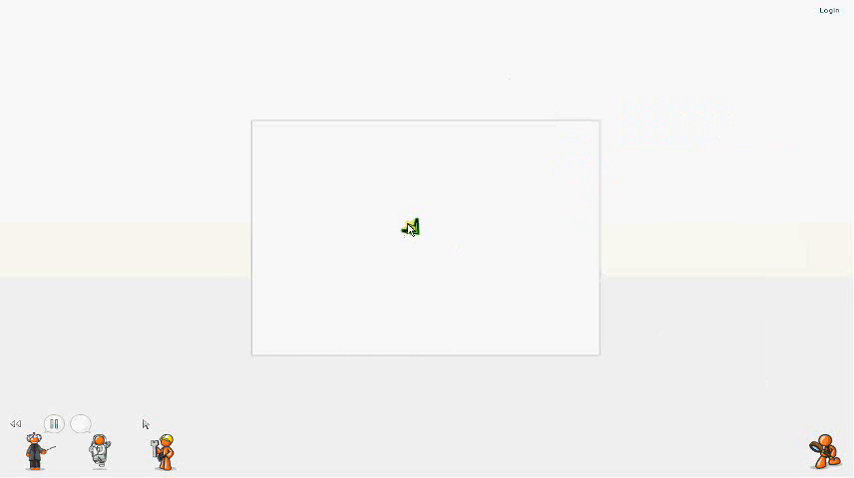
Step: Add a 'turn left' key-press behavior to the spaceship, triggered by Left and adding 5
right_click(410, 227)
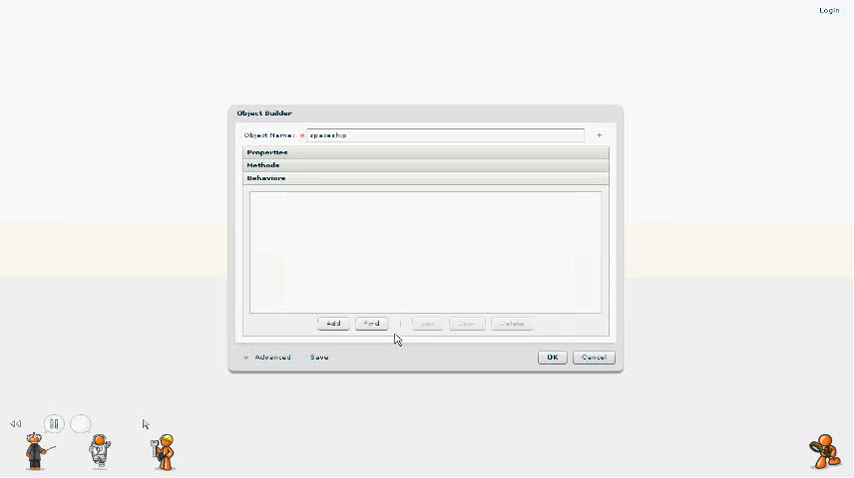
click(331, 323)
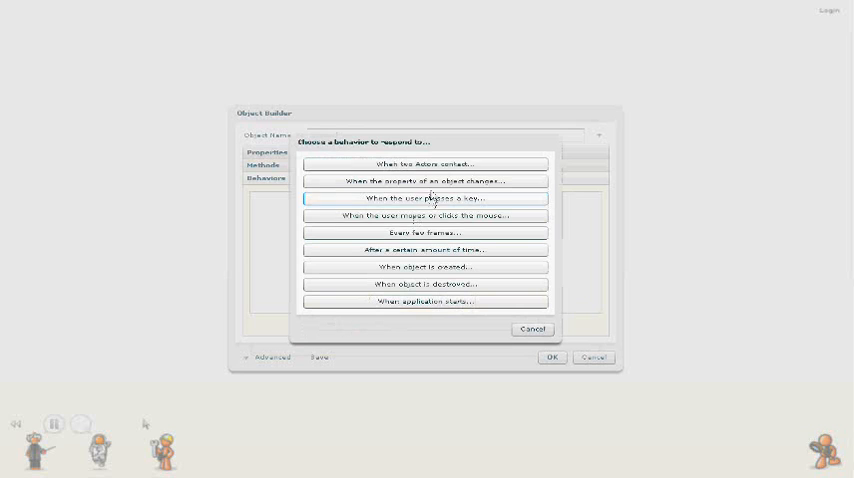
click(425, 198)
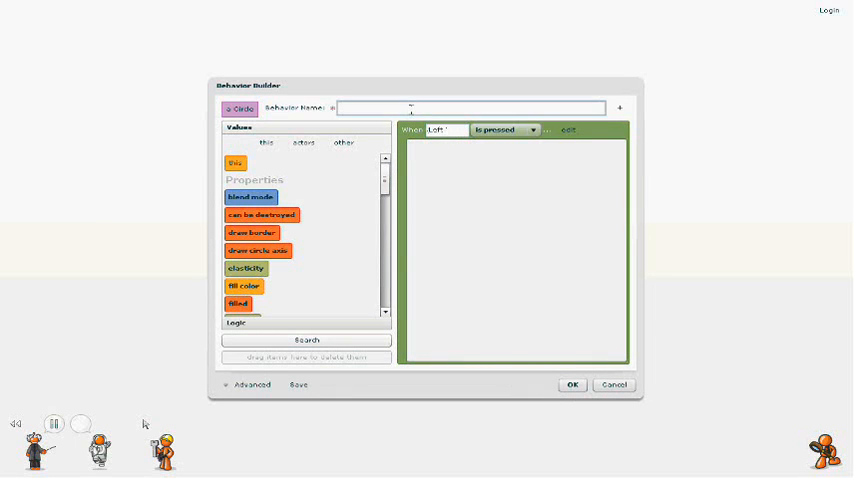
text(turn left)
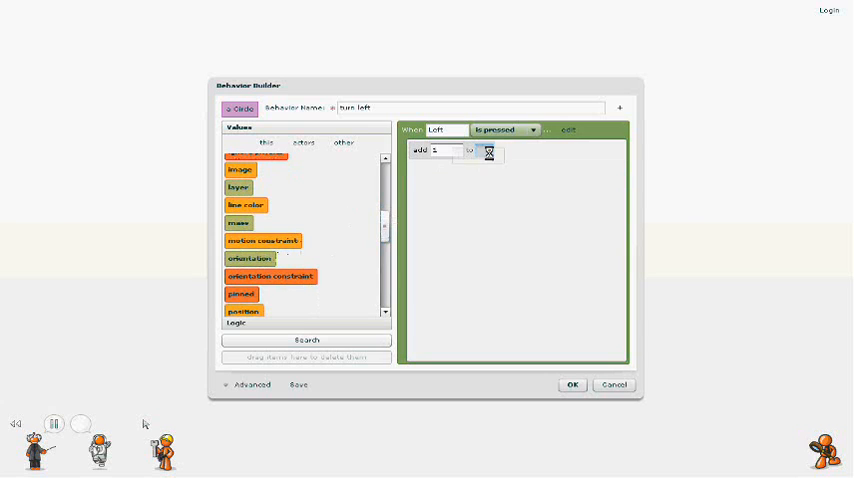
click(571, 384)
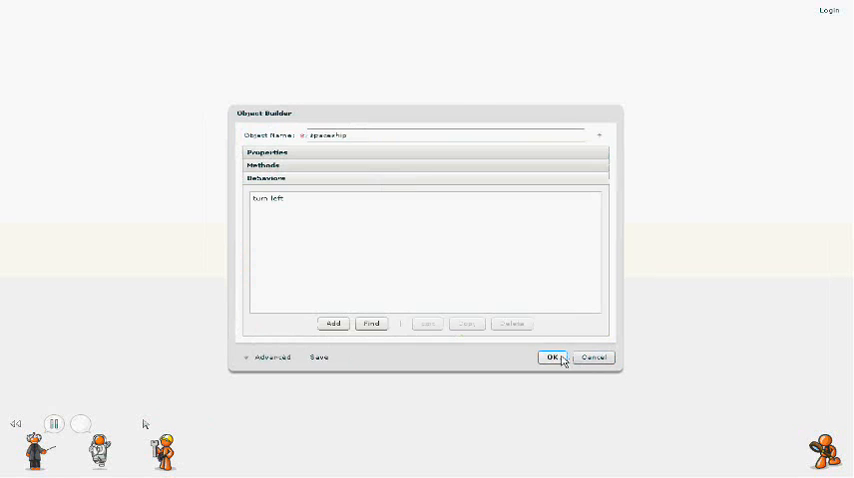
Step: Change turn left to add 5 to orientation while Left 'is held'
click(552, 357)
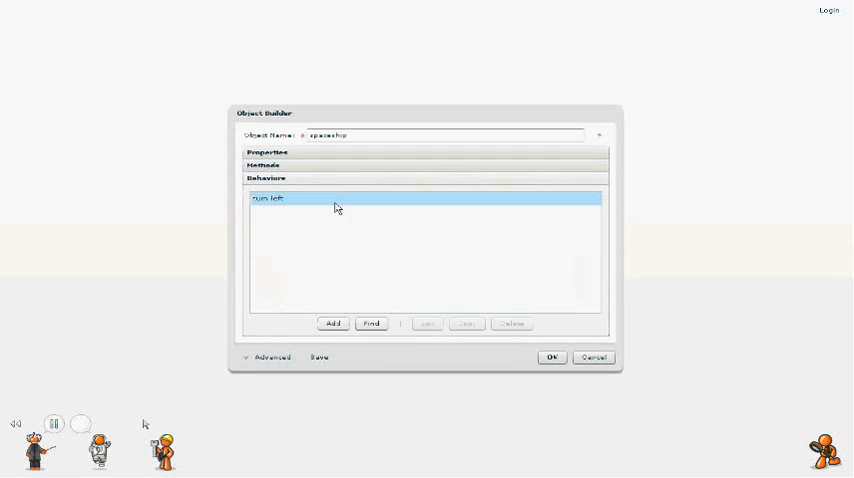
double_click(270, 198)
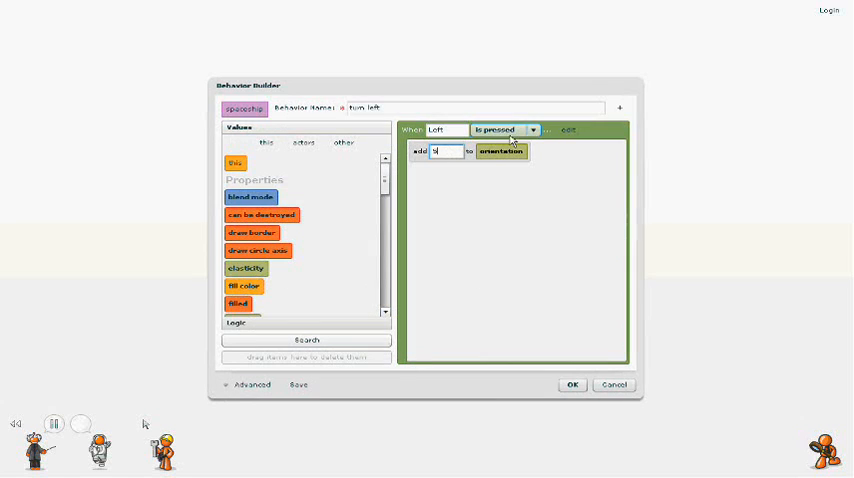
click(505, 130)
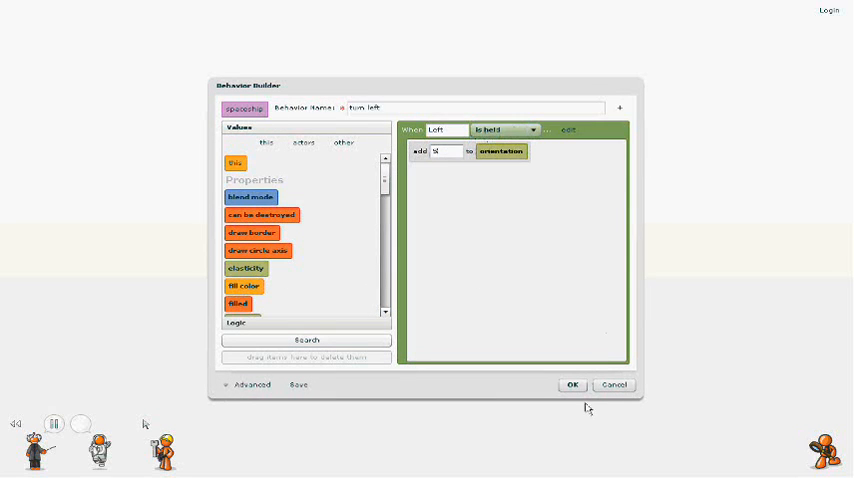
click(572, 385)
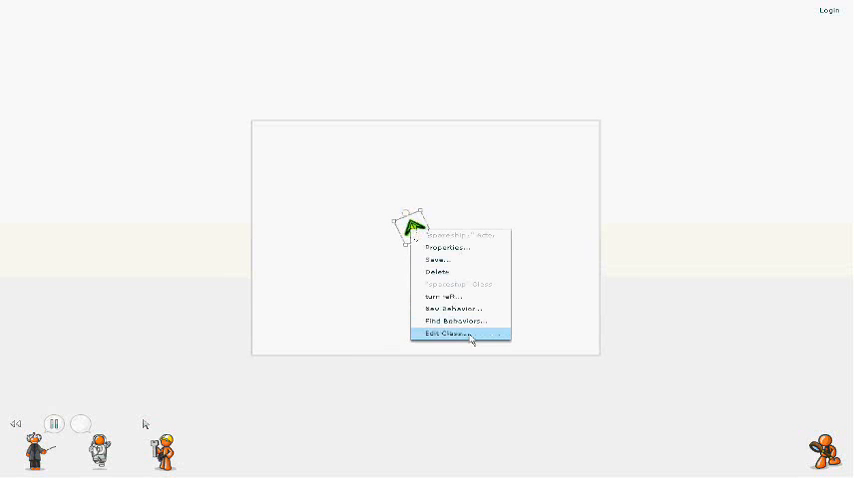
Step: Add a 'turn right' behavior adding -5 to orientation while Right is held
click(450, 332)
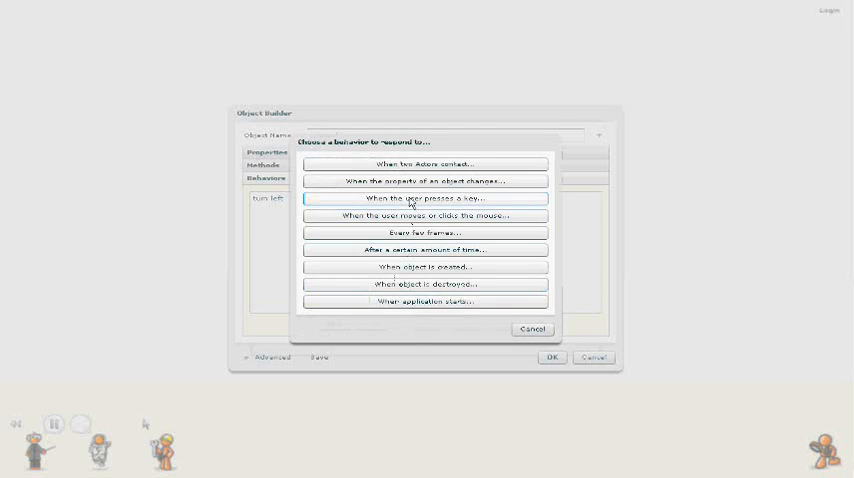
click(421, 197)
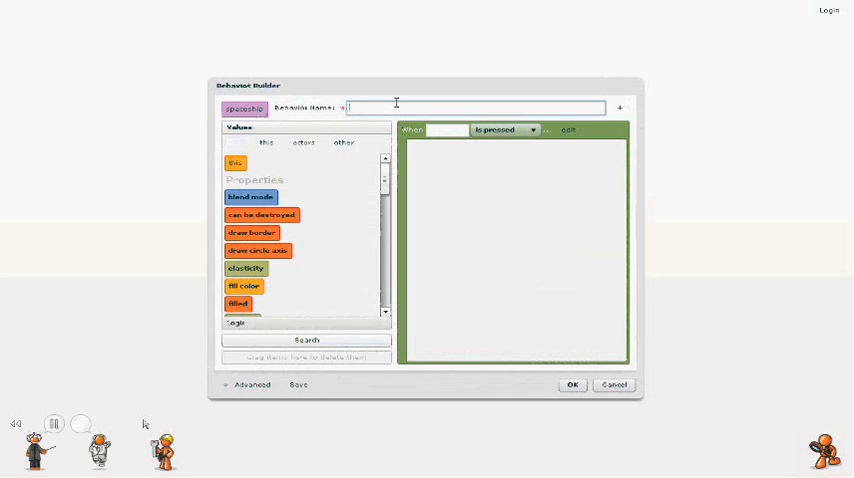
text(turn right)
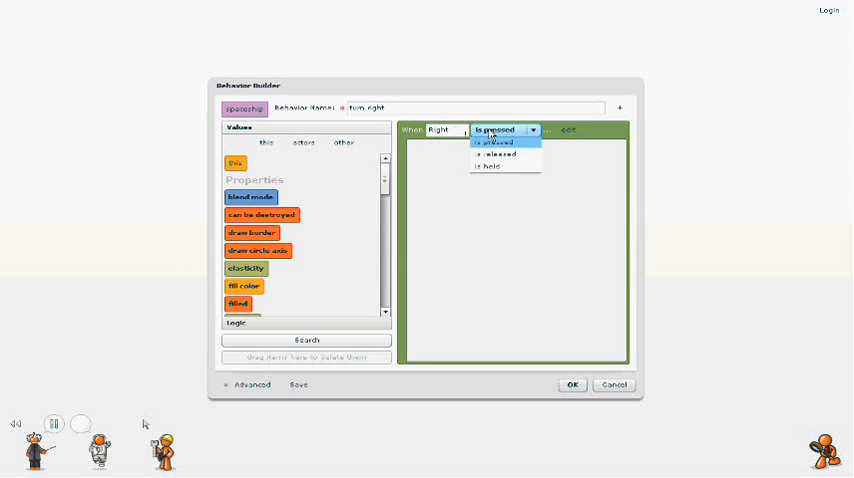
click(487, 166)
text(-5)
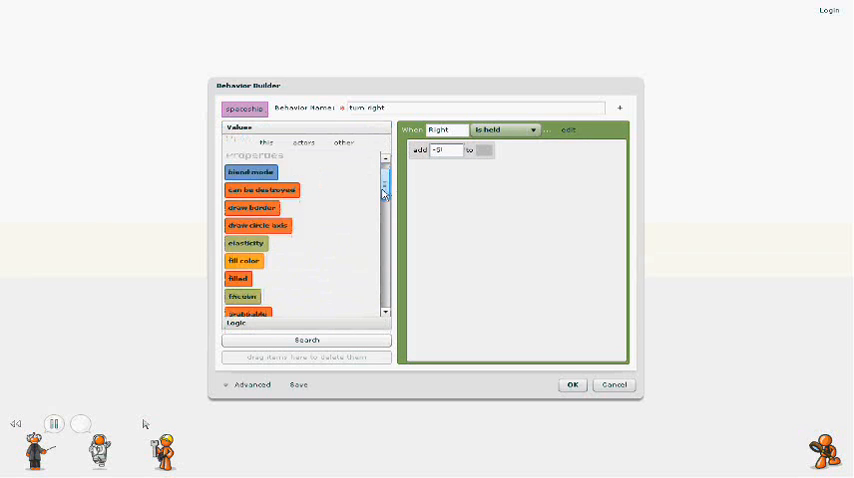
scroll(down, 3)
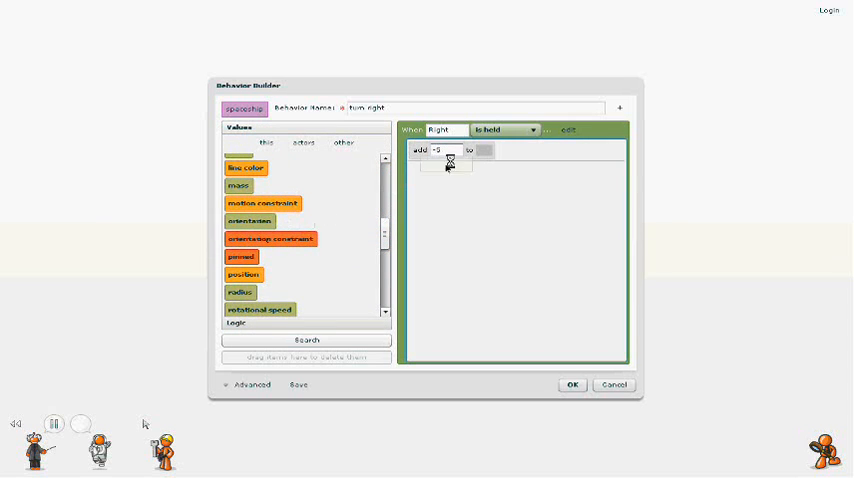
click(571, 385)
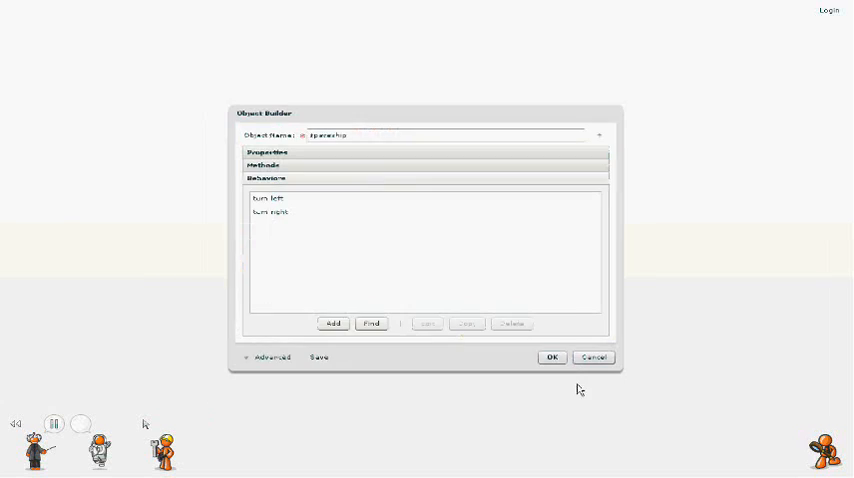
click(551, 357)
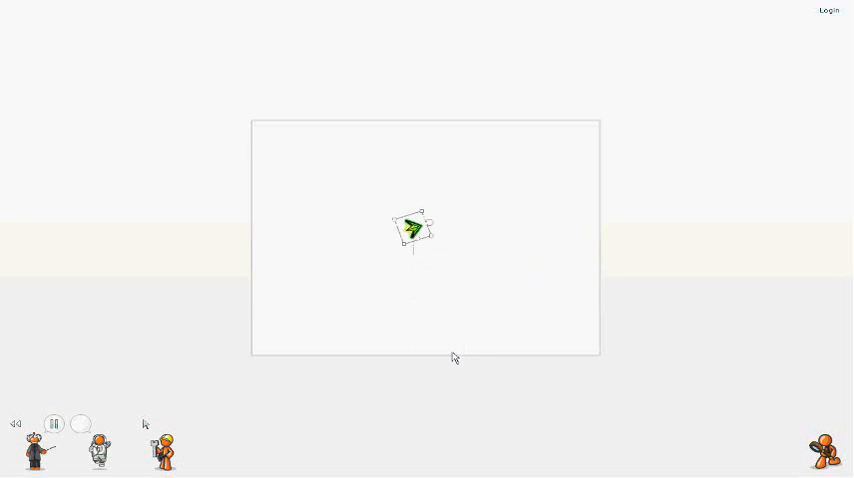
Step: Add a 'move forward' behavior setting the ship's speed when Up is pressed
double_click(412, 227)
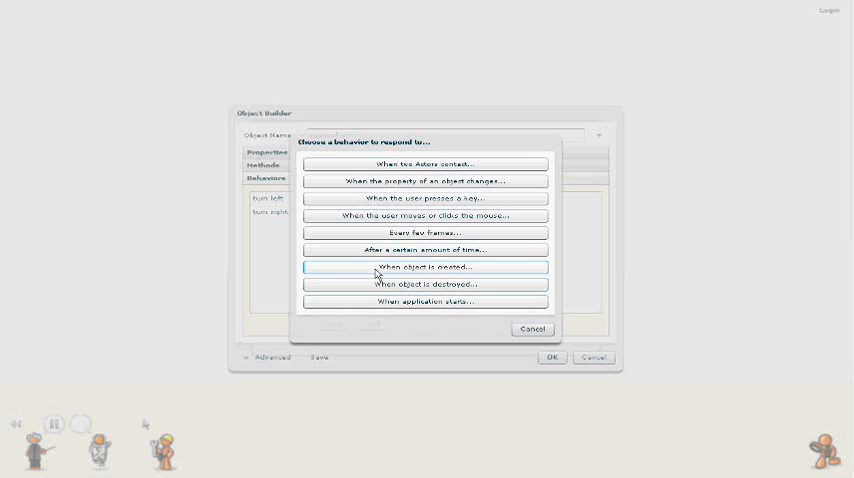
click(424, 197)
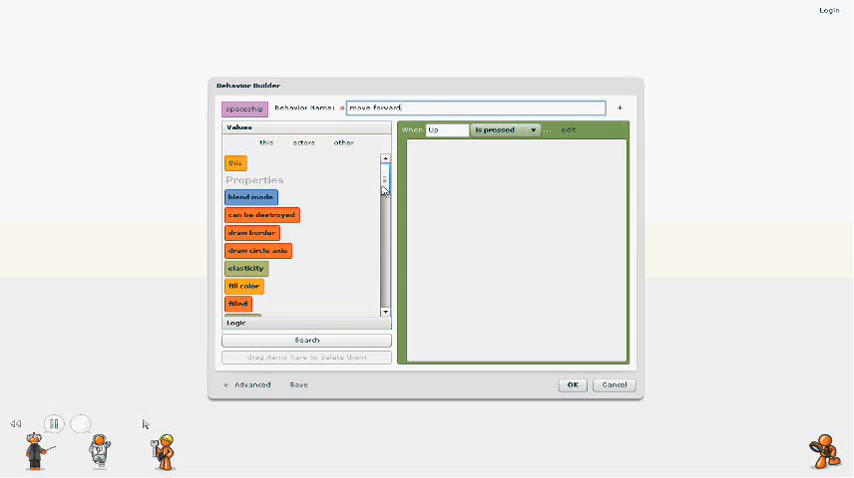
scroll(down, 3)
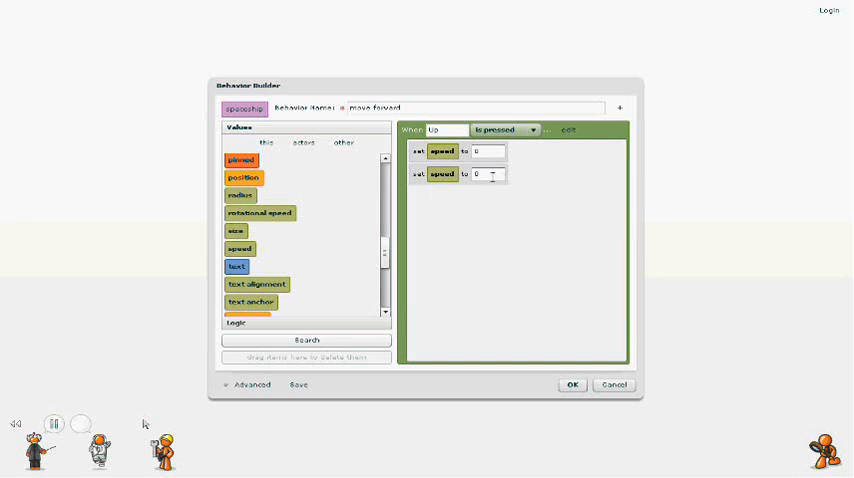
click(486, 175)
text(80)
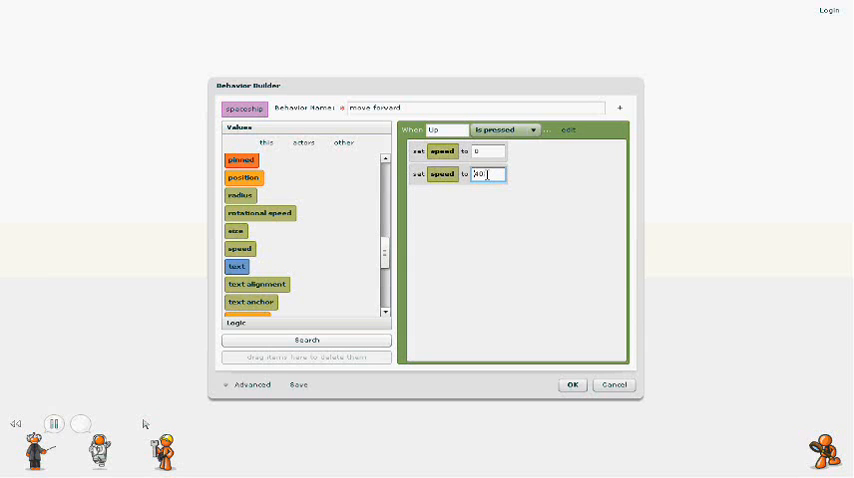
click(571, 385)
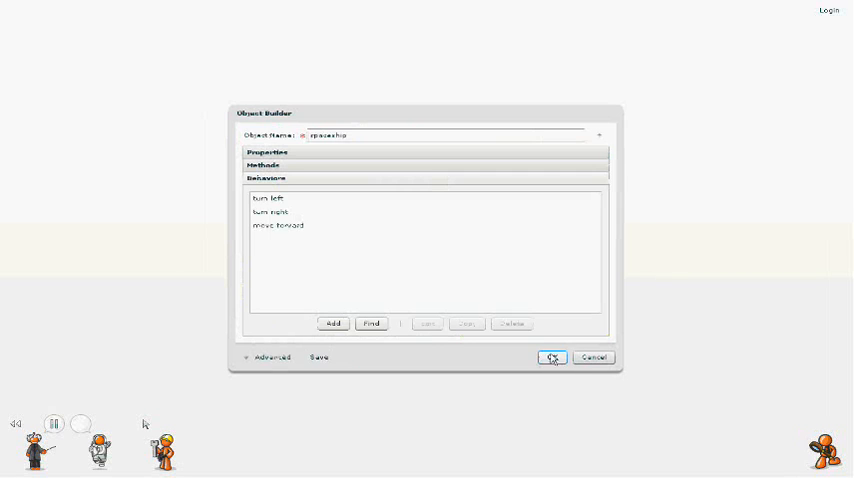
click(551, 357)
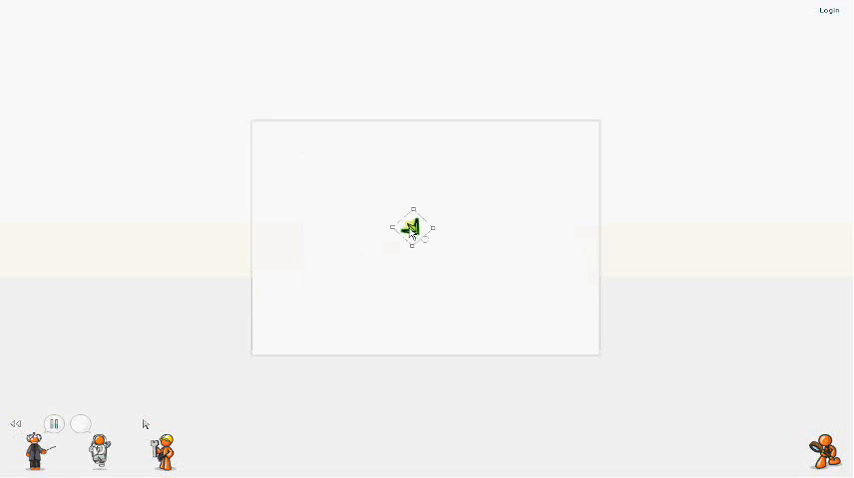
Step: Reopen move forward and switch it to fire while Up is held, speed 15
double_click(412, 227)
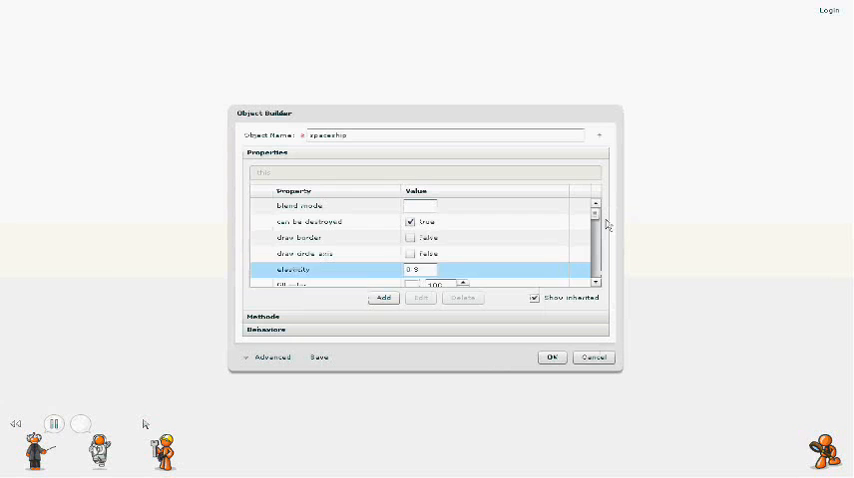
scroll(down, 3)
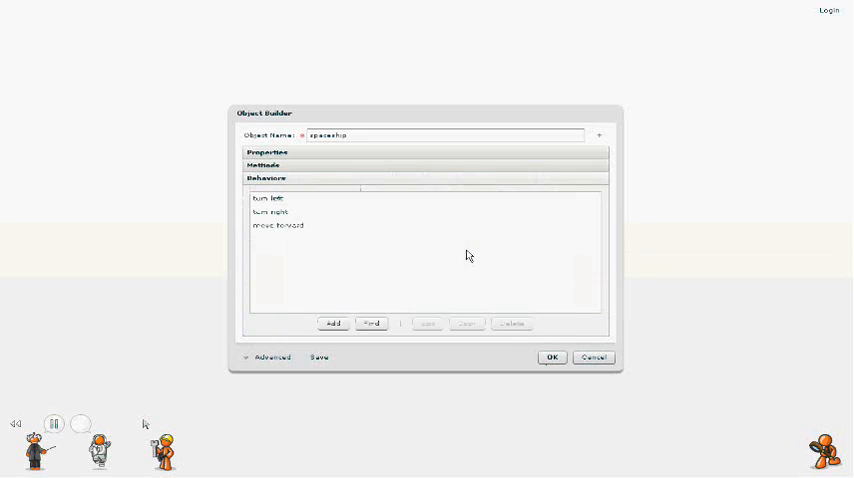
click(280, 225)
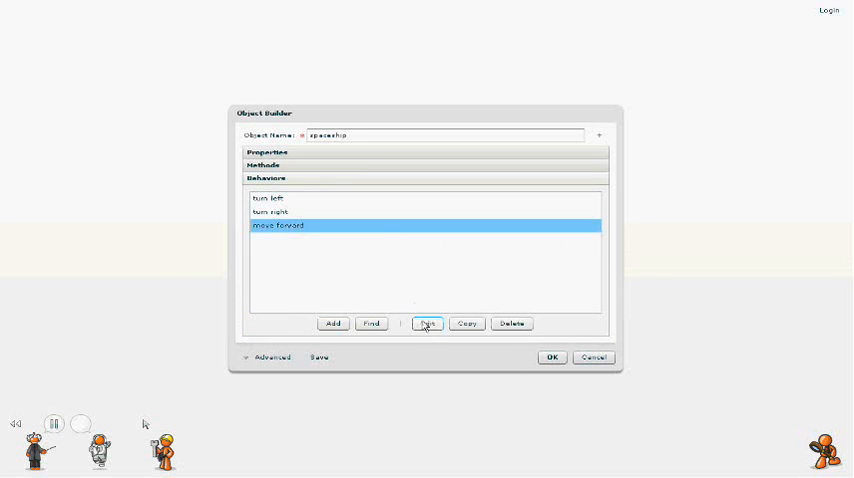
click(428, 323)
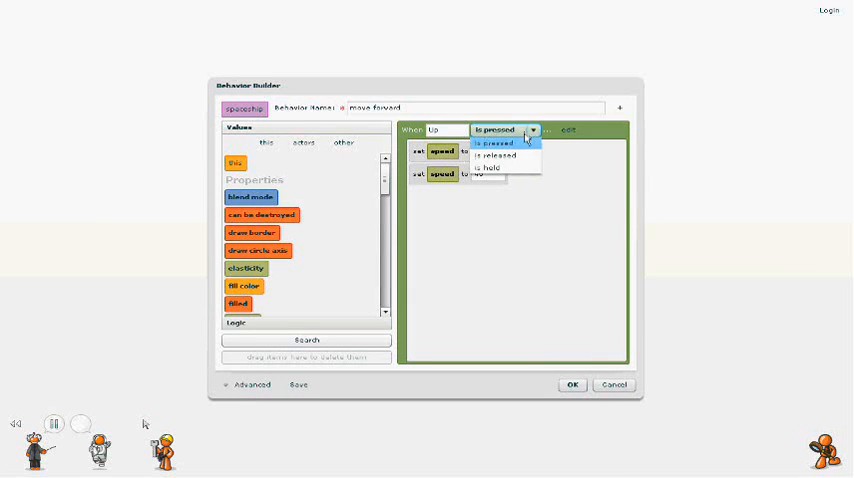
click(486, 167)
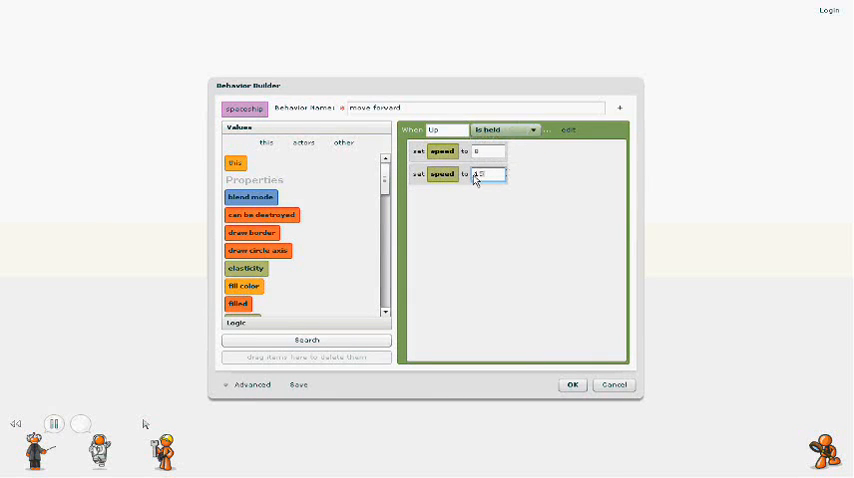
Step: Save the held-Up move forward behavior and class, then confirm the Properties dialog
click(571, 385)
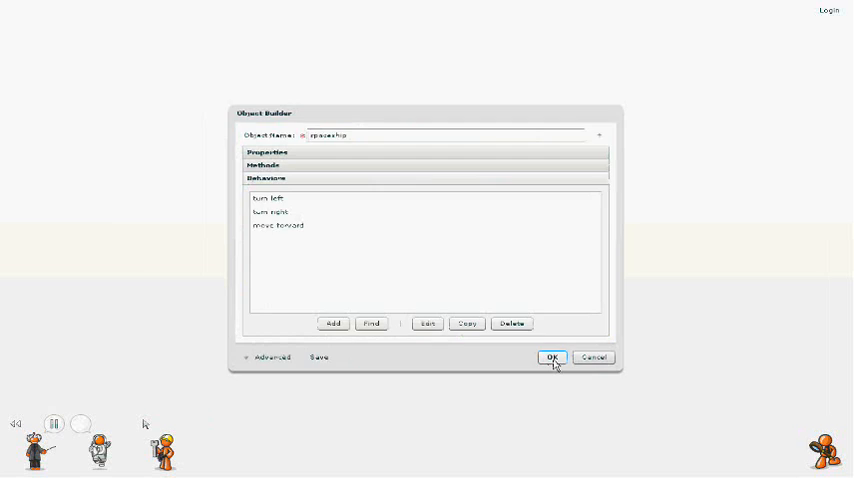
click(551, 357)
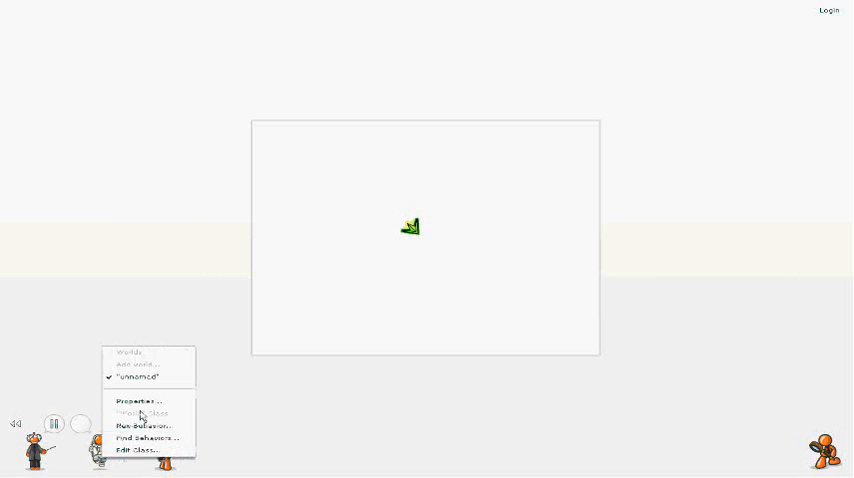
click(137, 401)
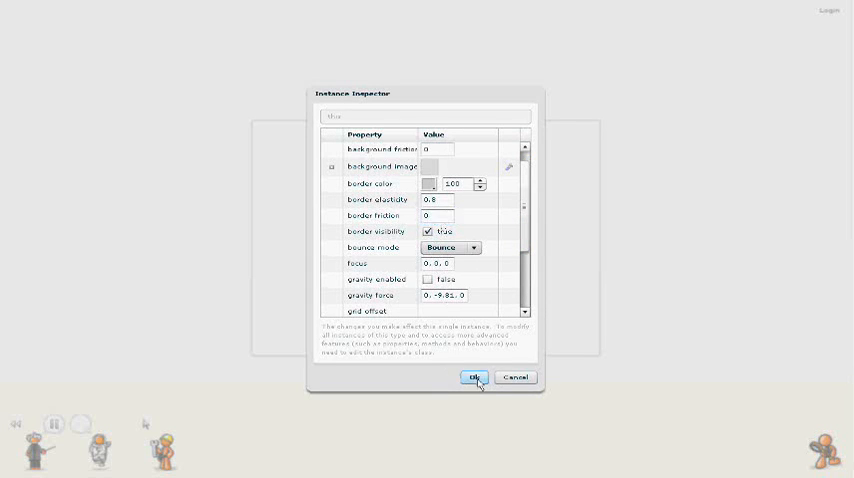
click(475, 377)
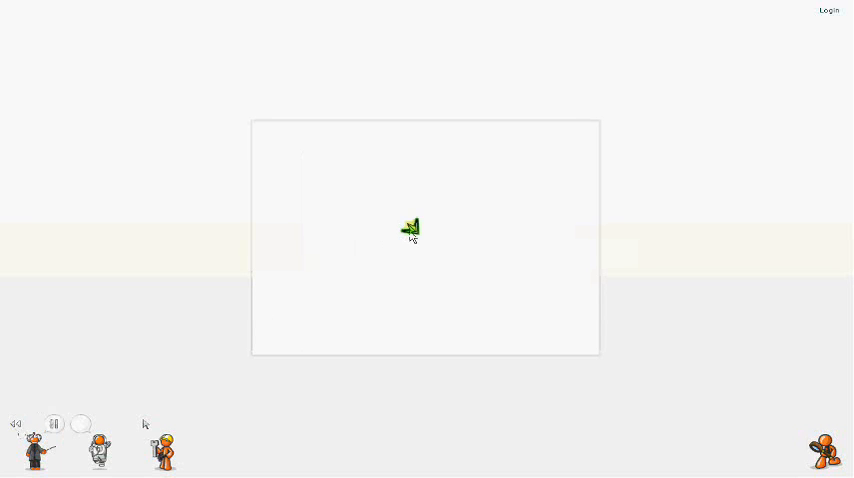
Step: Start a new spaceship key-press behavior triggered when Space is pressed
right_click(410, 228)
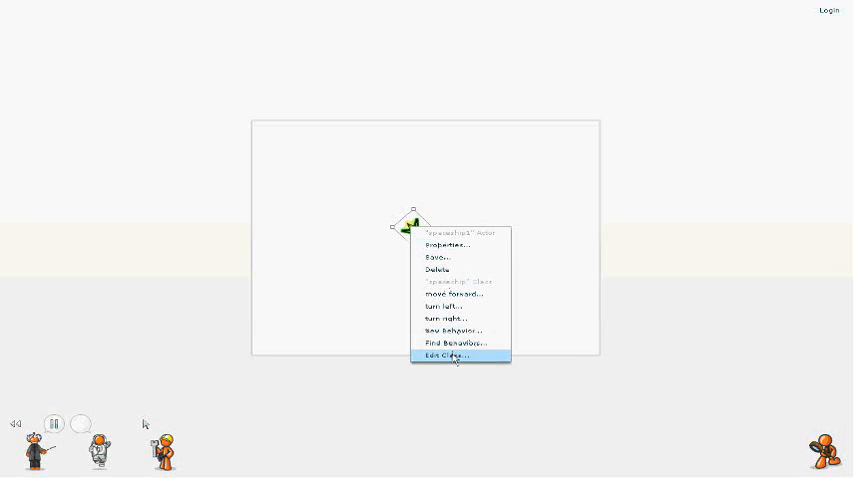
click(454, 356)
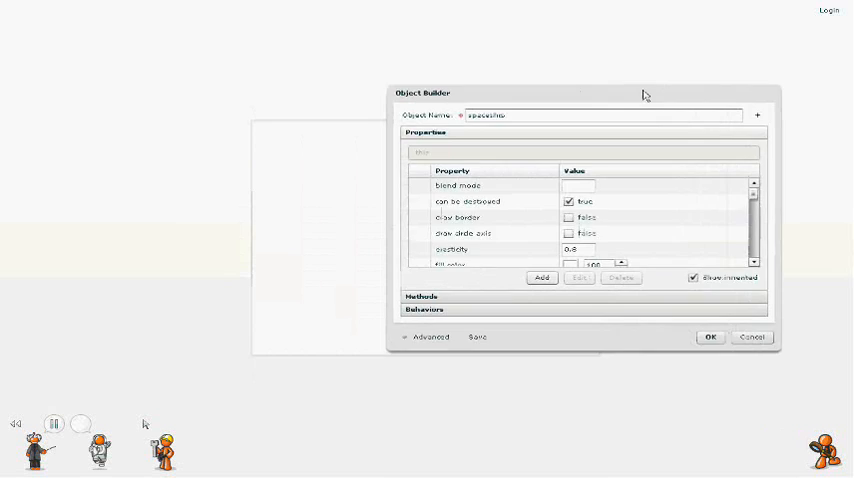
click(423, 309)
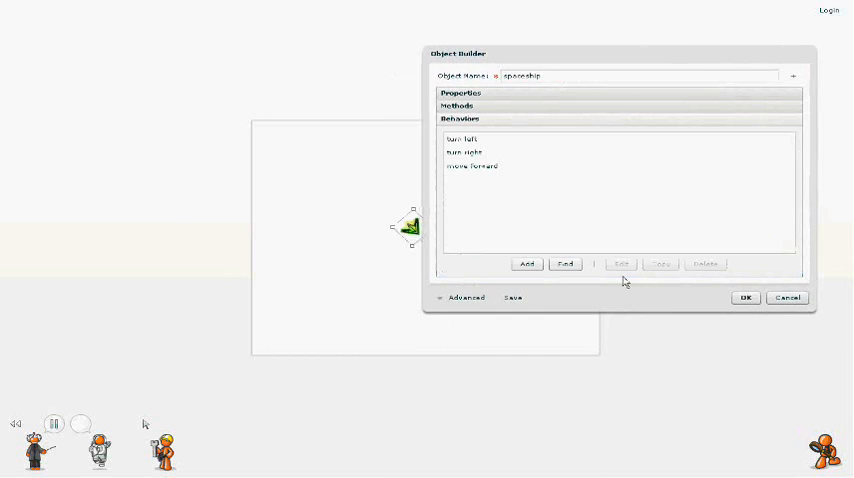
click(526, 264)
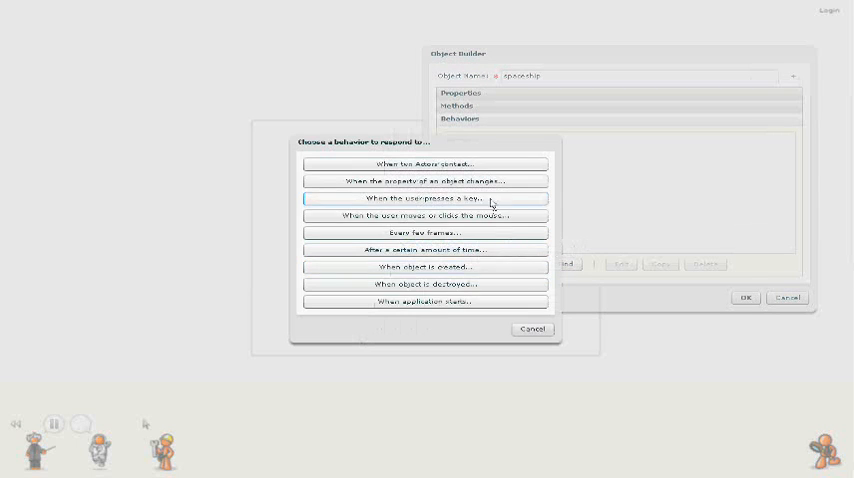
click(425, 198)
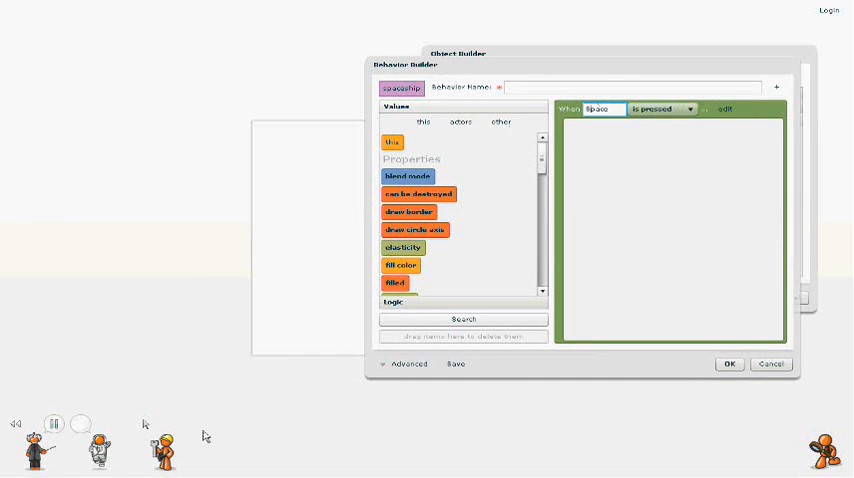
right_click(160, 455)
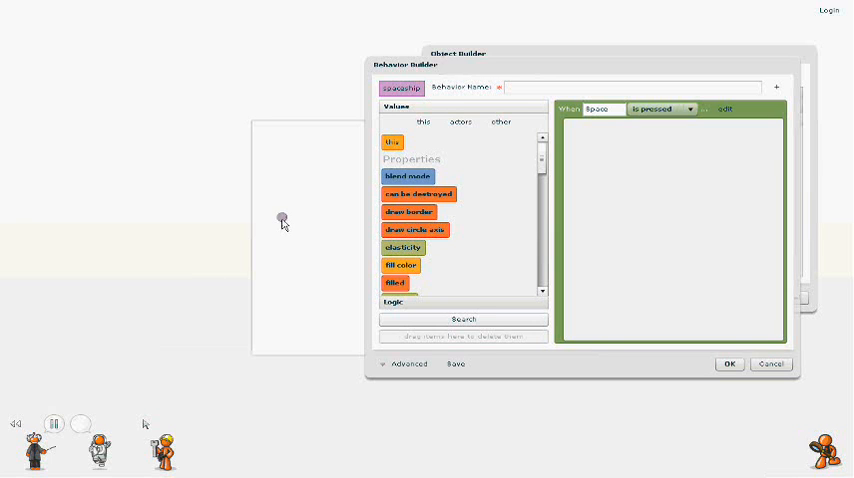
Step: Rename the small circle's class to 'bullet' and make it ignore collisions
right_click(282, 220)
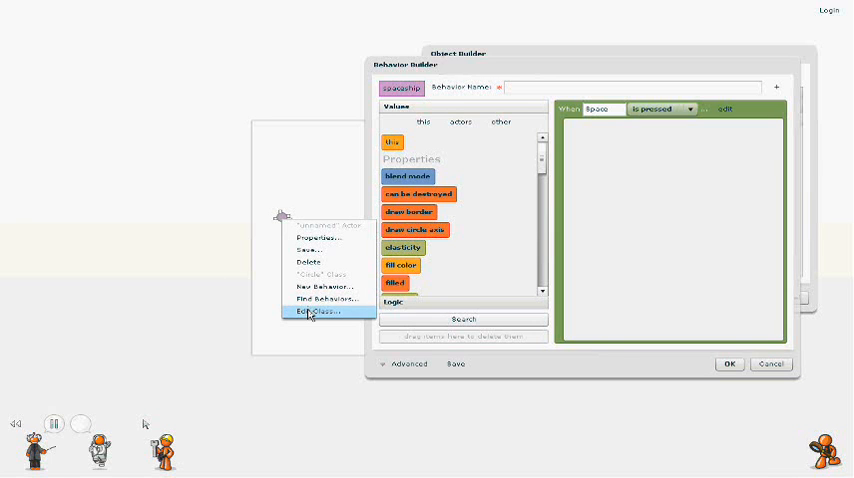
click(313, 311)
text(bullet)
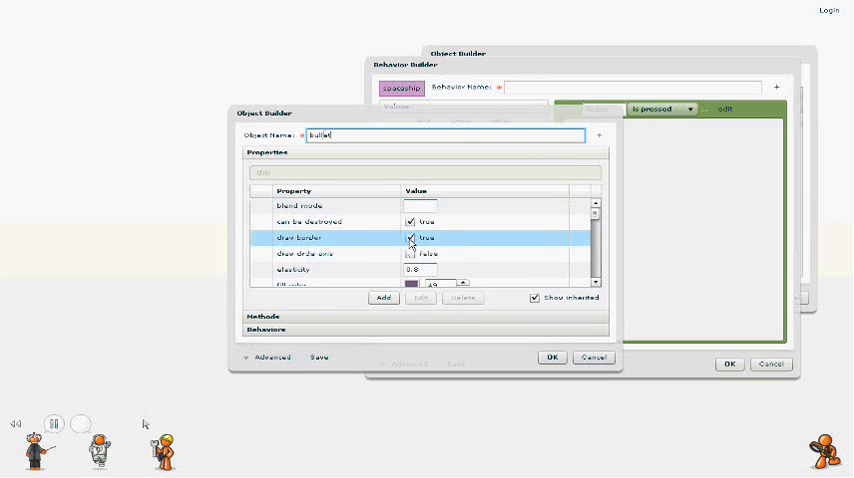
scroll(down, 3)
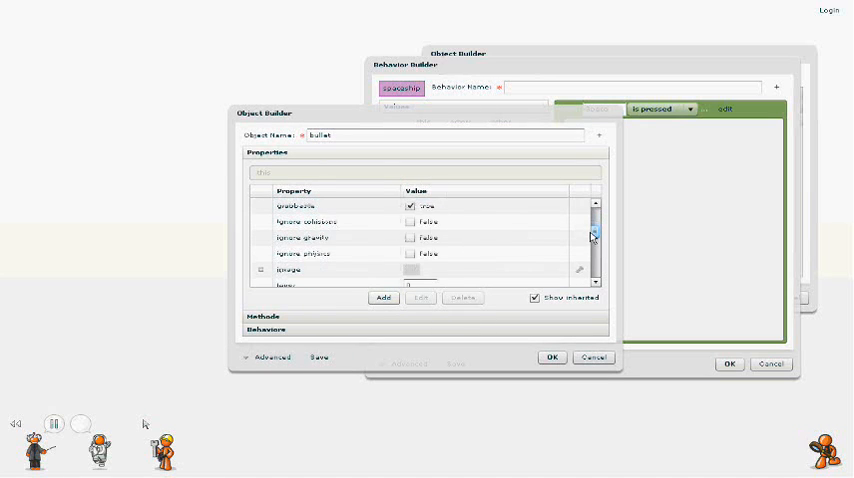
click(408, 222)
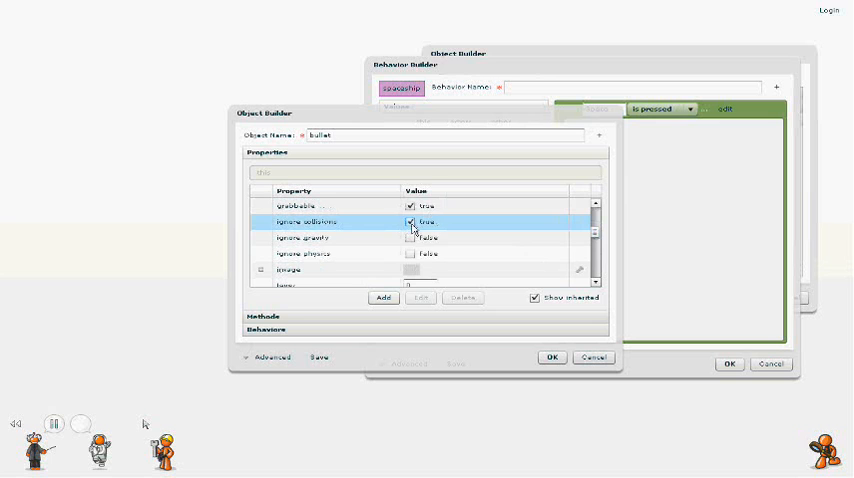
click(549, 357)
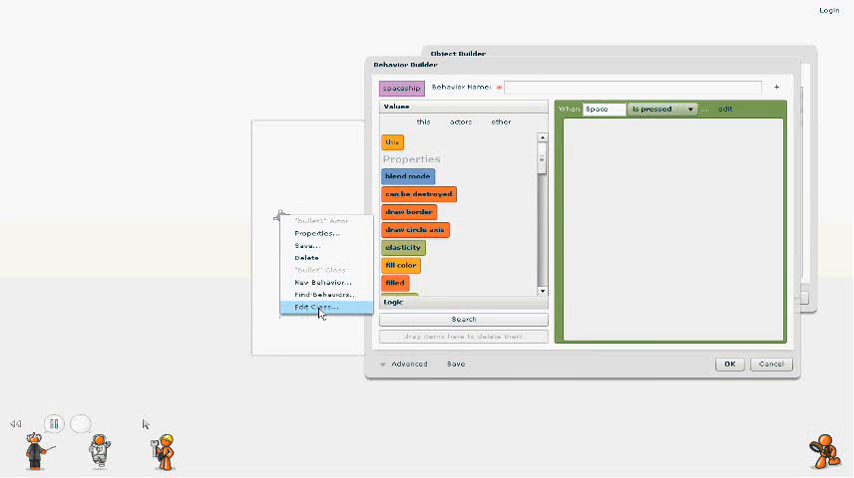
Step: Name the spaceship's Space-triggered speed-50 bullet behaviour 'fire bullet' and save it
click(458, 122)
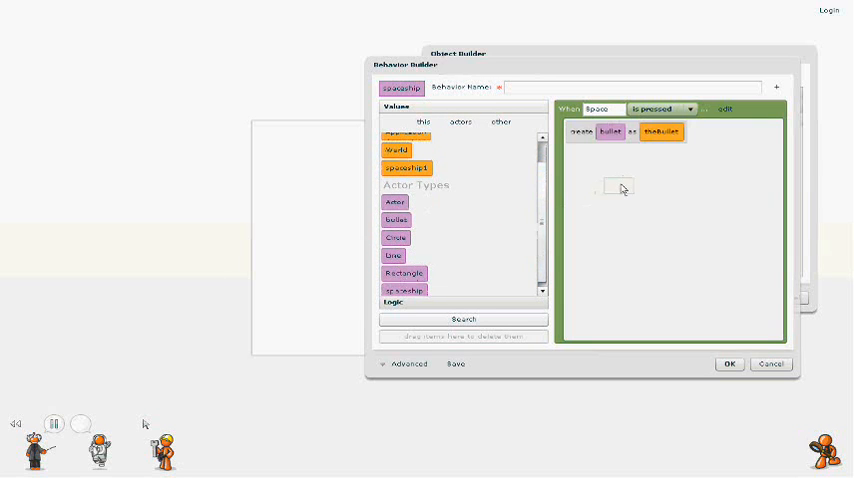
scroll(down, 3)
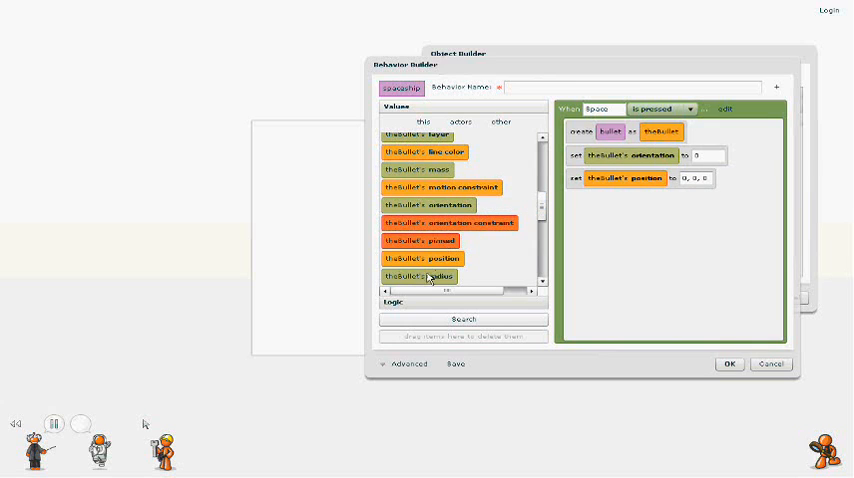
scroll(down, 3)
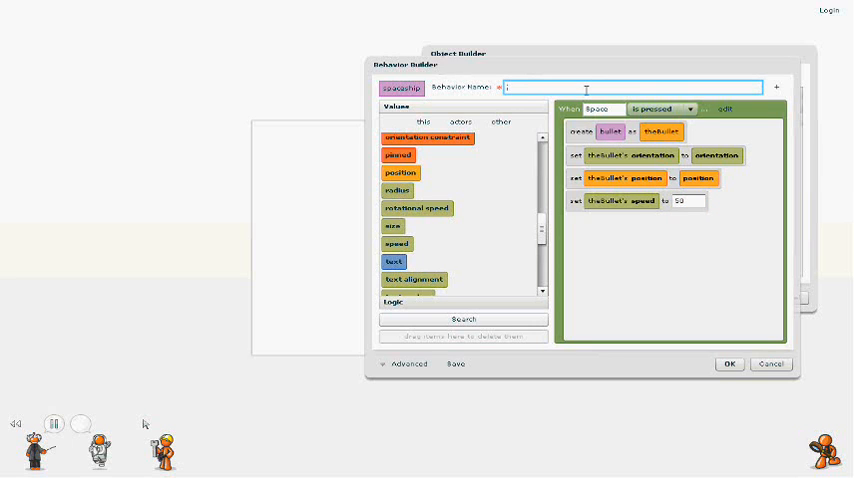
text(fire bullet)
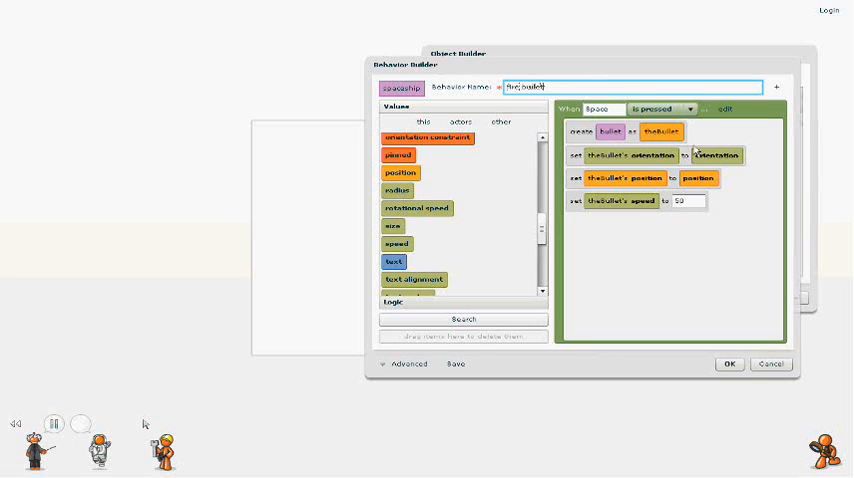
click(731, 363)
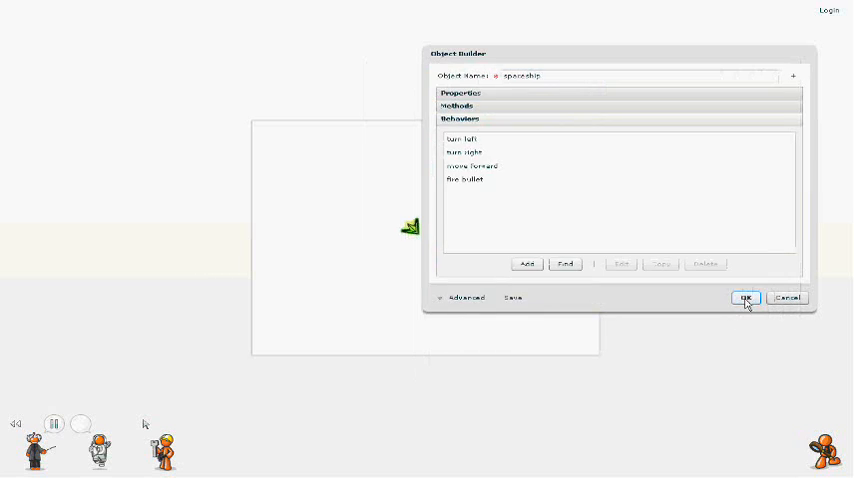
Step: Close the spaceship builder, reopen the bullet actor, and search images for 'bullet' and 'ball'
click(745, 298)
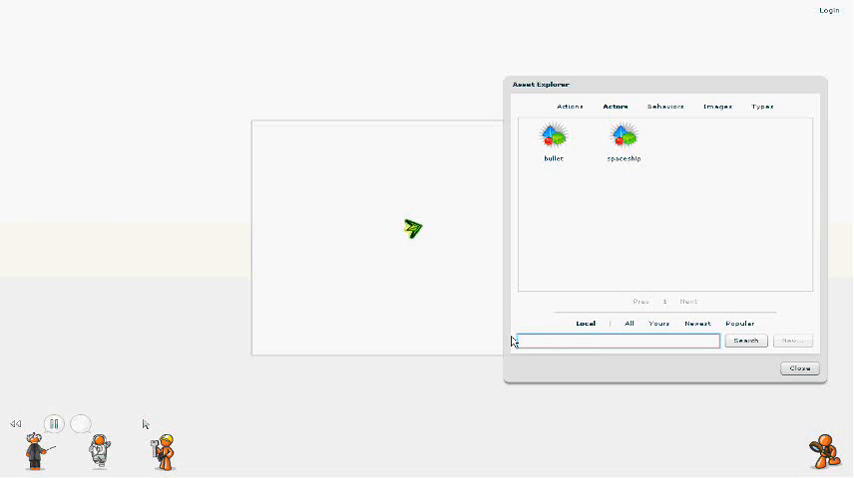
right_click(550, 135)
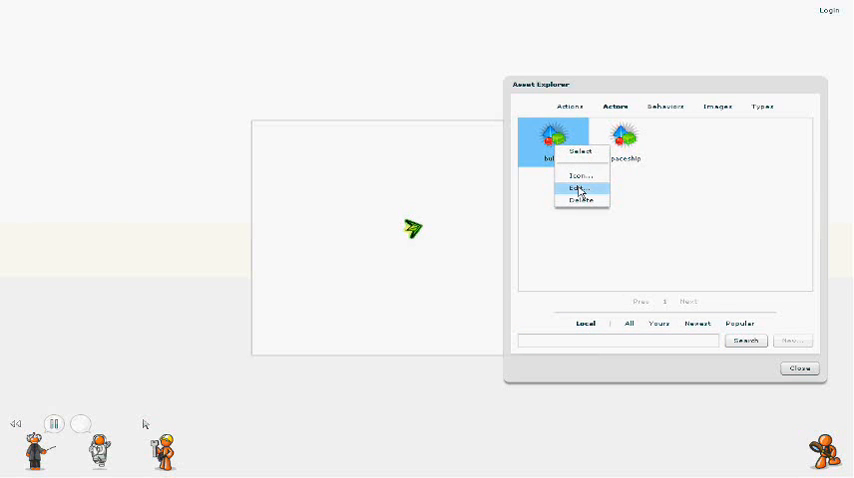
click(576, 188)
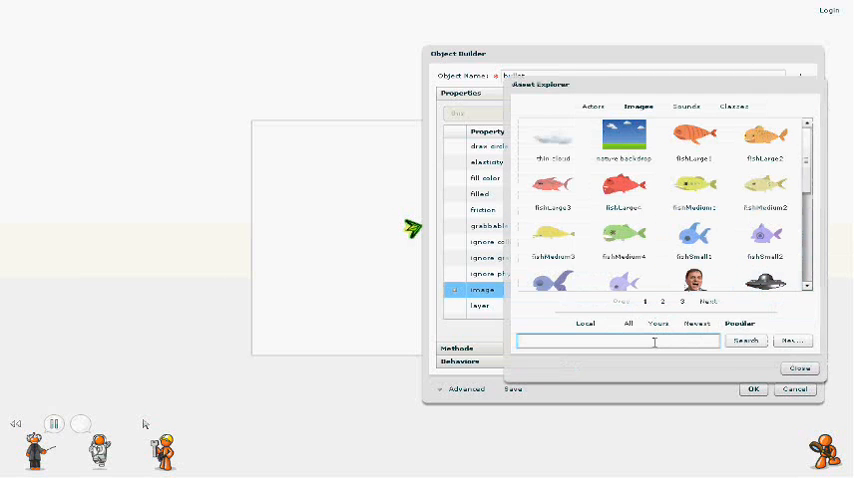
text(bullet)
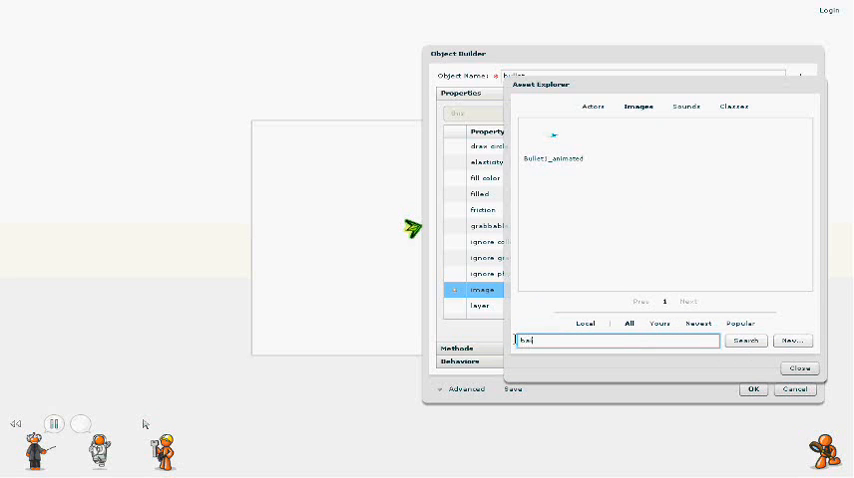
text(ball)
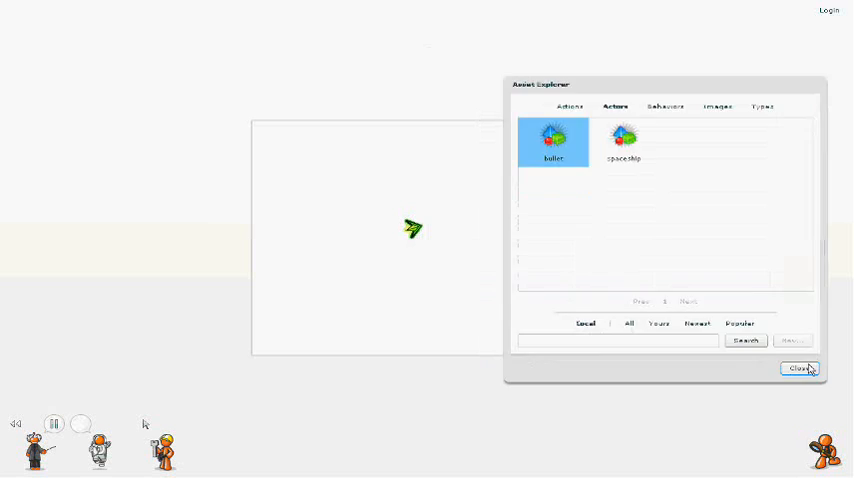
Step: Choose New... under Actors in Asset Explorer to begin a new actor
click(799, 368)
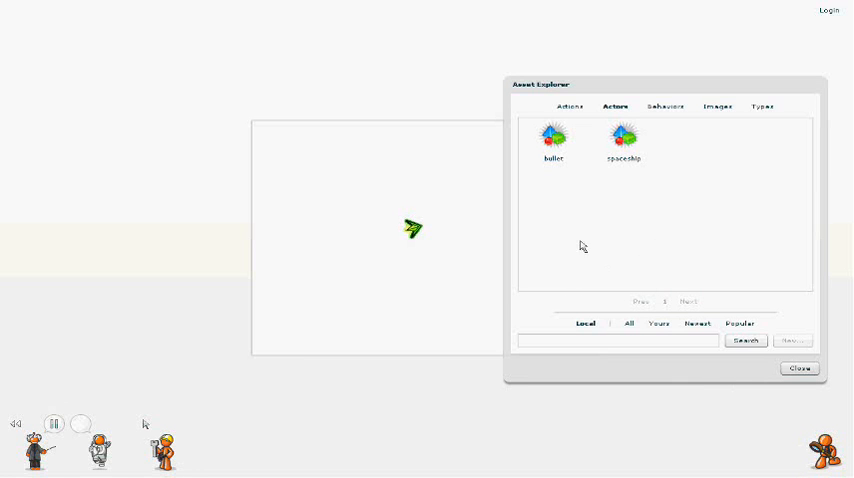
click(798, 368)
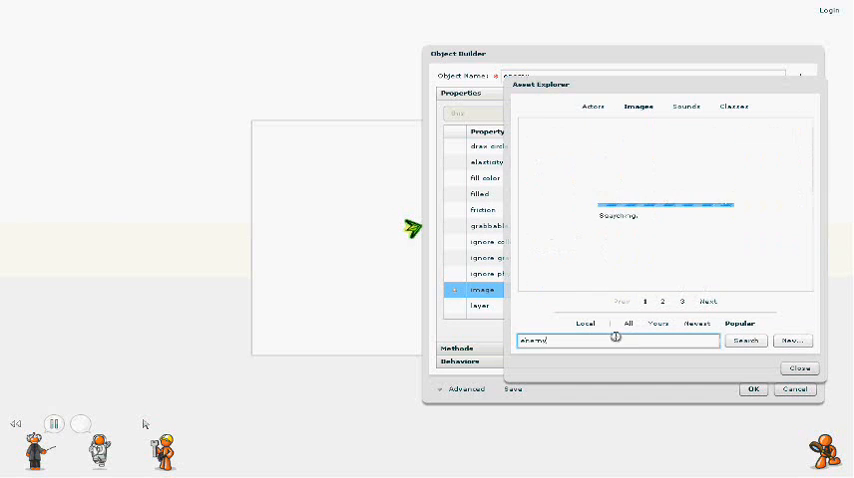
Step: Search images for 'enemy' and give the enemy actor the red devil picture
click(741, 339)
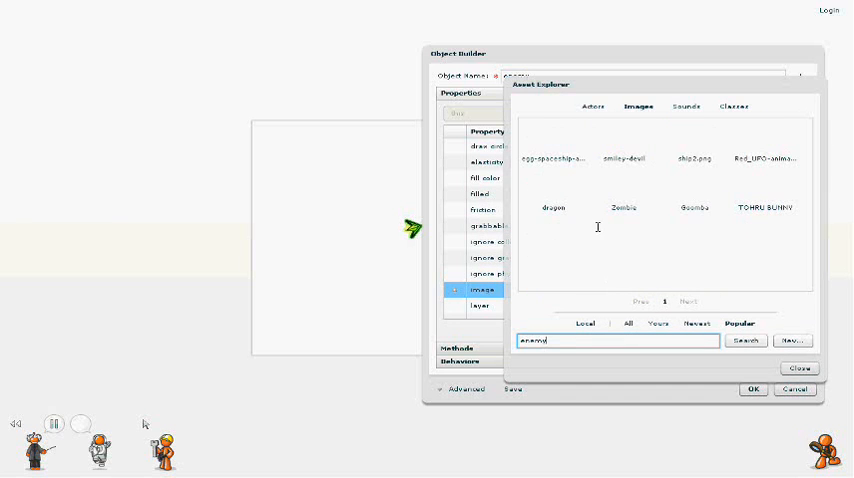
right_click(622, 135)
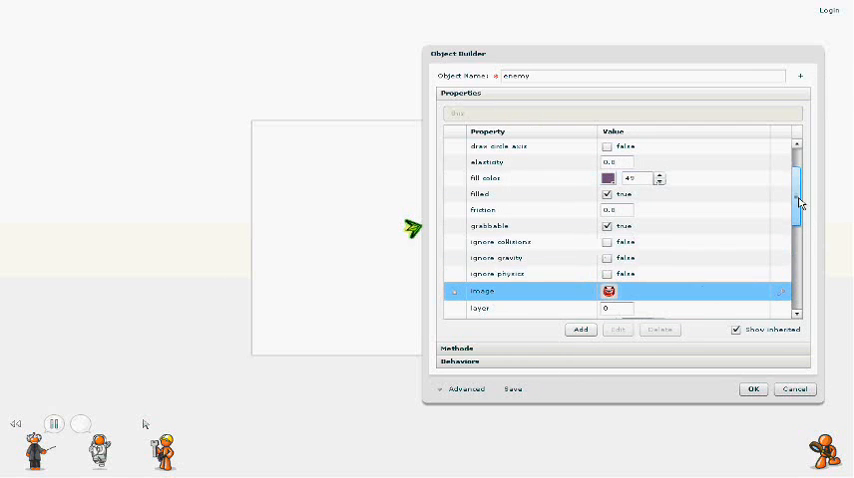
scroll(down, 3)
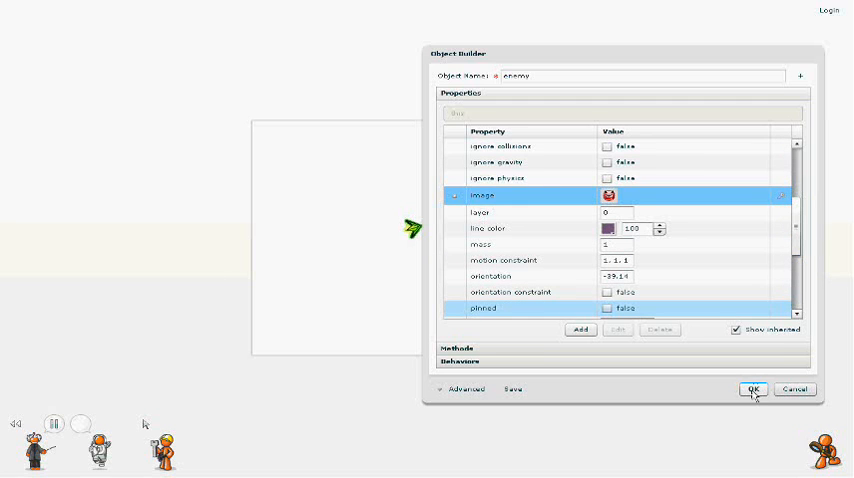
click(755, 390)
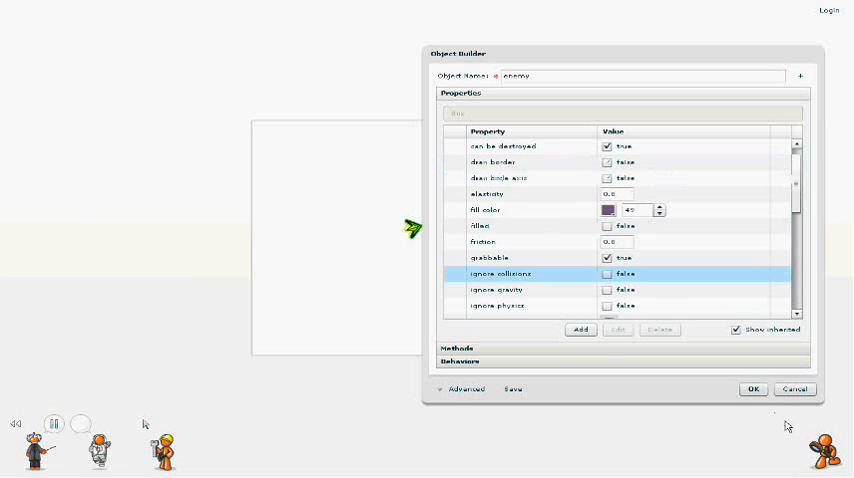
Step: Finish the enemy actor and open the World class for editing
click(752, 389)
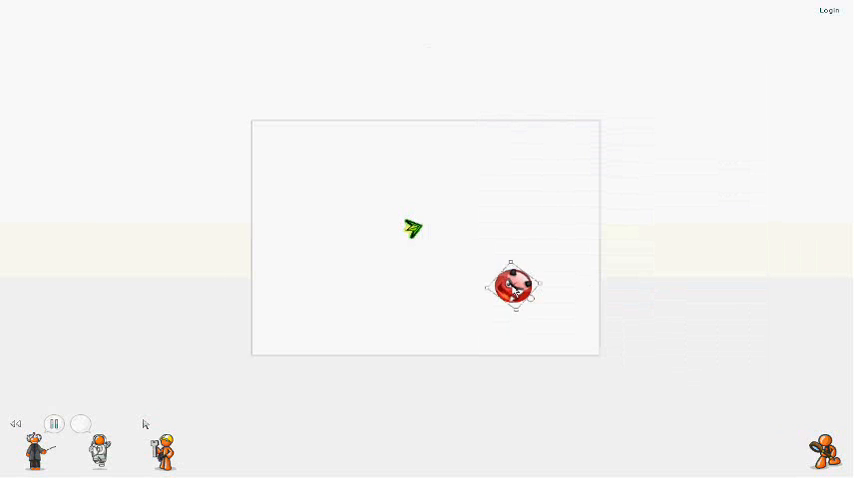
right_click(513, 286)
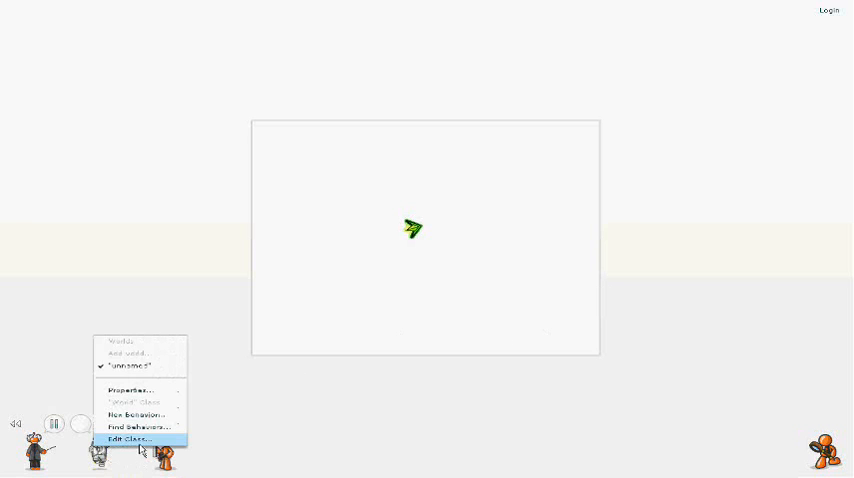
click(124, 440)
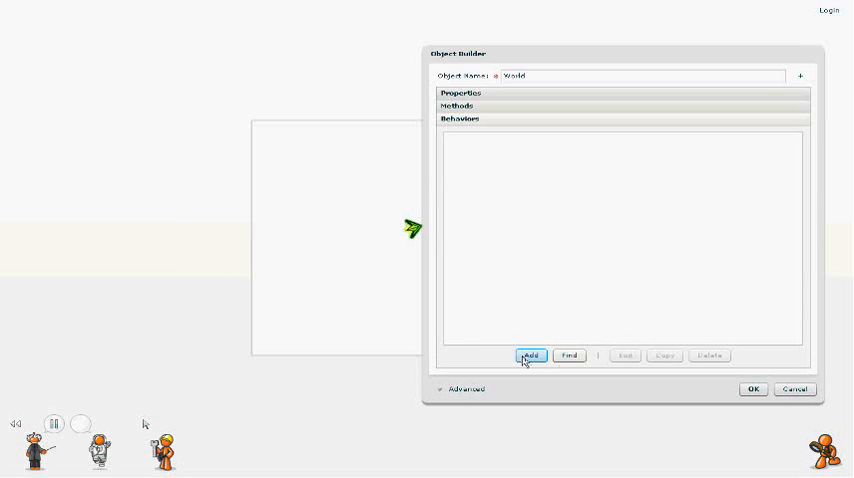
Step: Build 'create enemies': every 2 seconds, create theEnemy at a random position
click(531, 356)
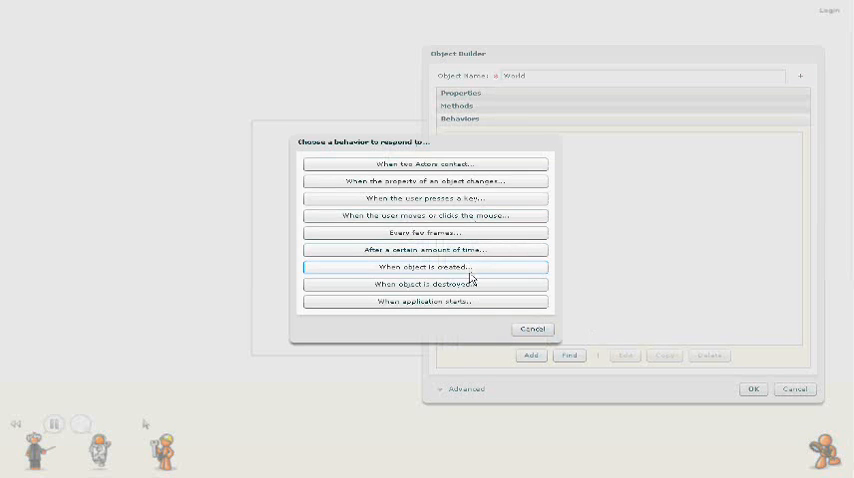
click(430, 232)
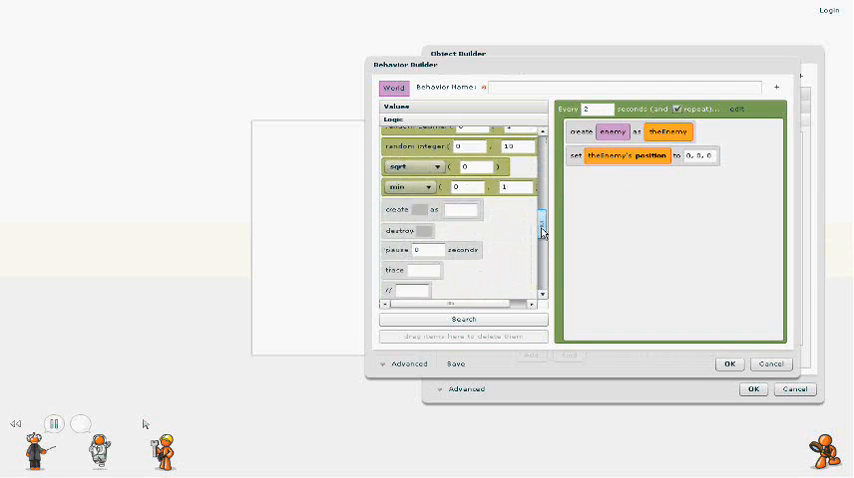
scroll(down, 3)
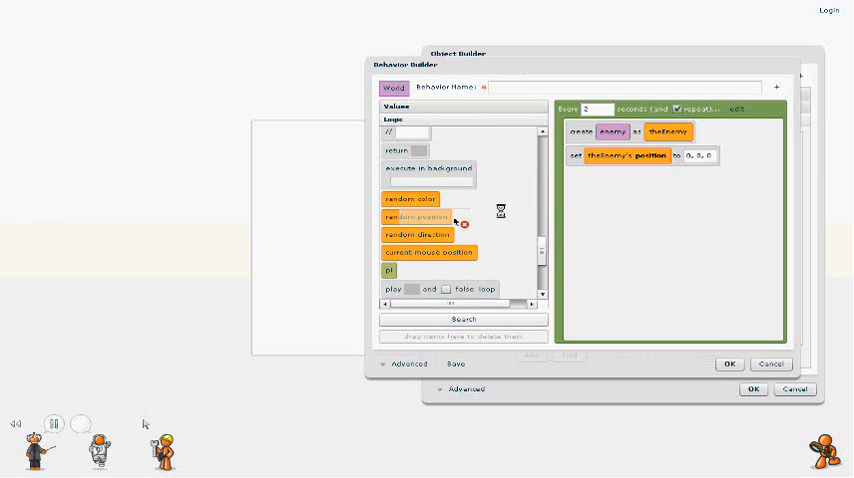
drag(419, 216, 718, 155)
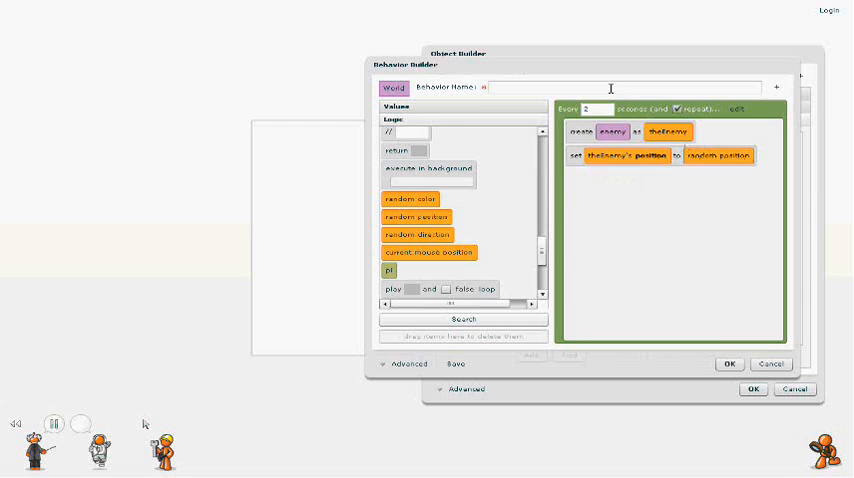
text(create enemies)
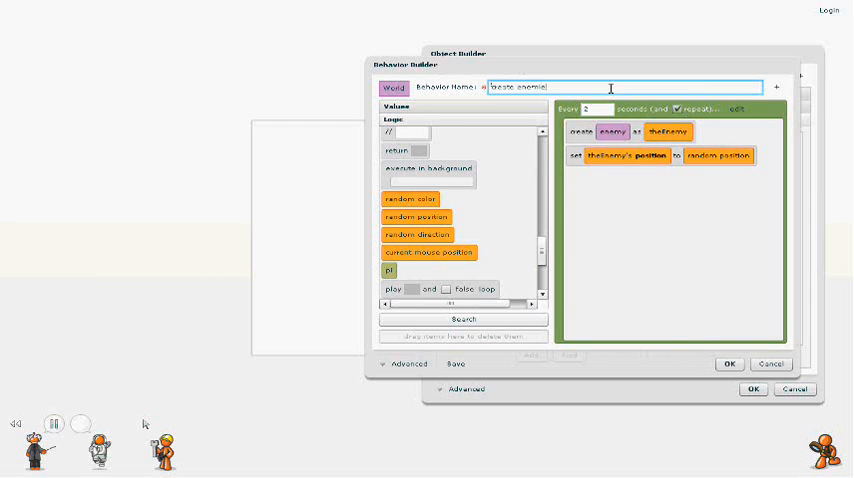
click(730, 363)
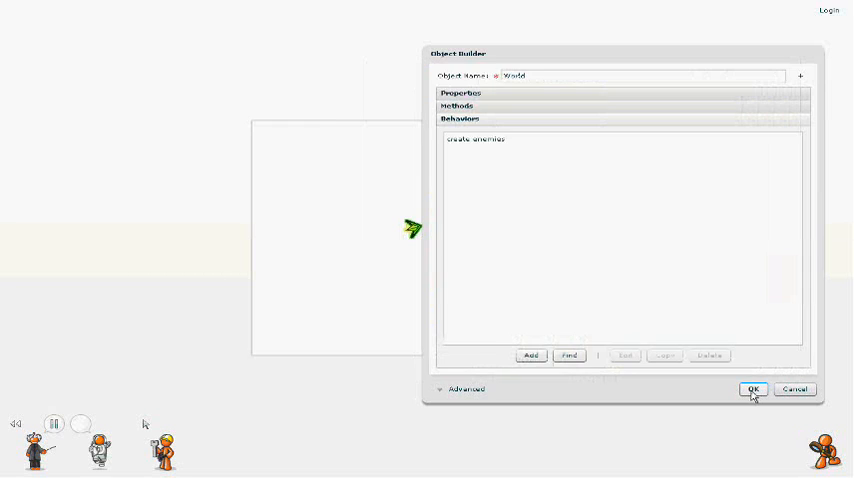
Step: Save the World builder, run the game, and reopen the enemy actor
click(753, 389)
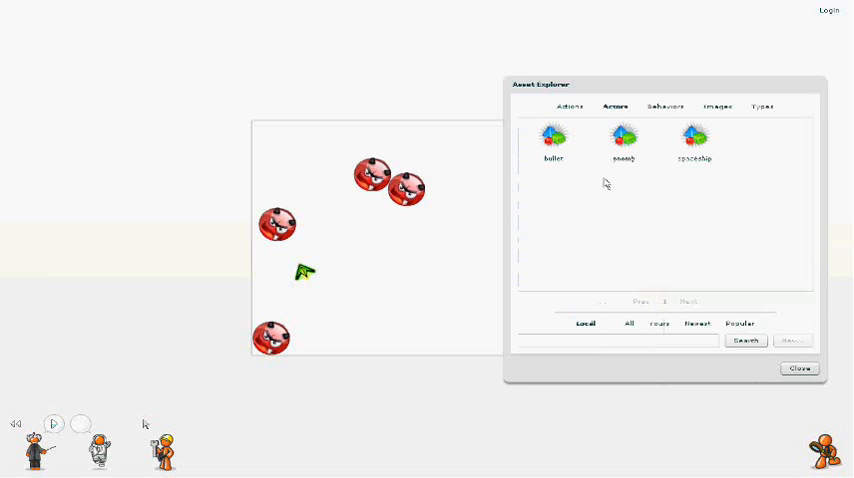
click(622, 140)
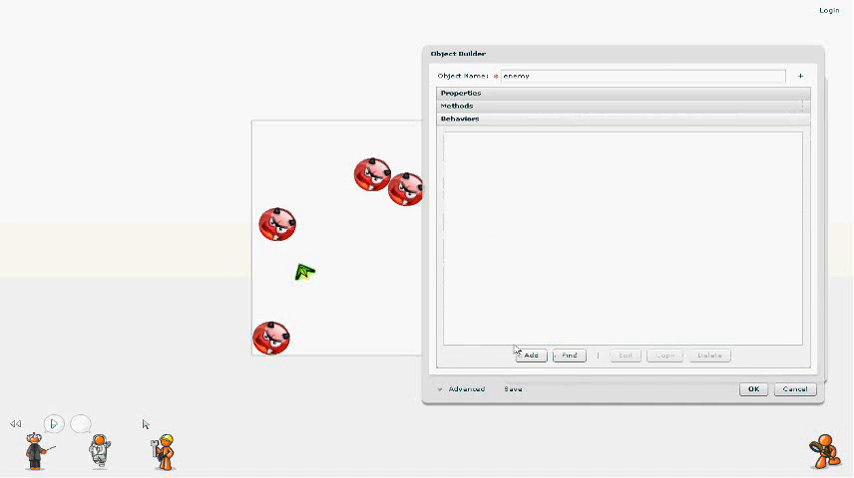
Step: Add an enemy behaviour 'When this contacts bullet: destroy this' and name it
click(529, 356)
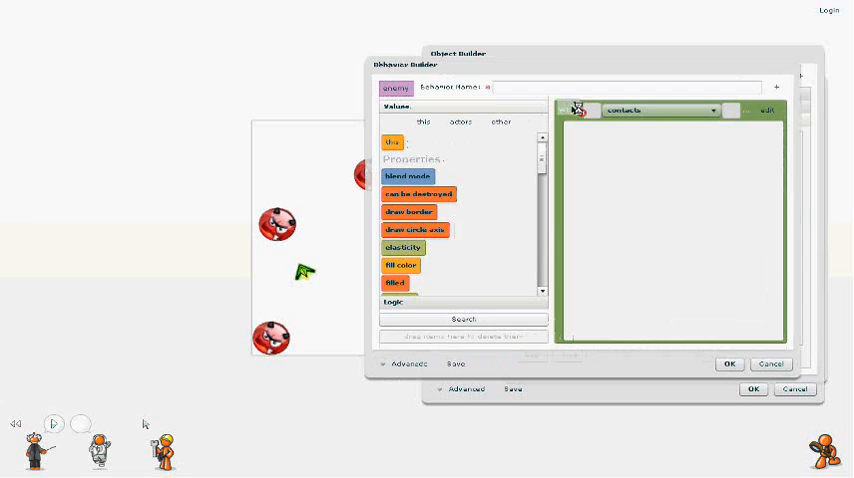
click(458, 122)
text(destroy when)
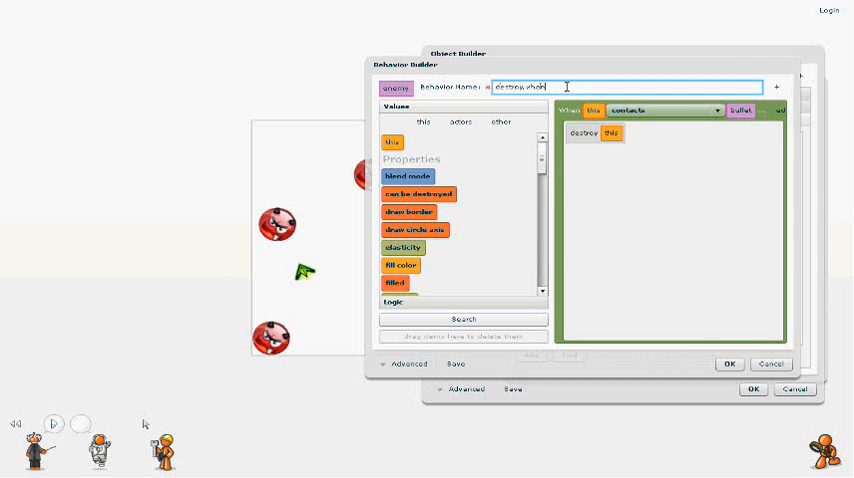
text(contacting bullet)
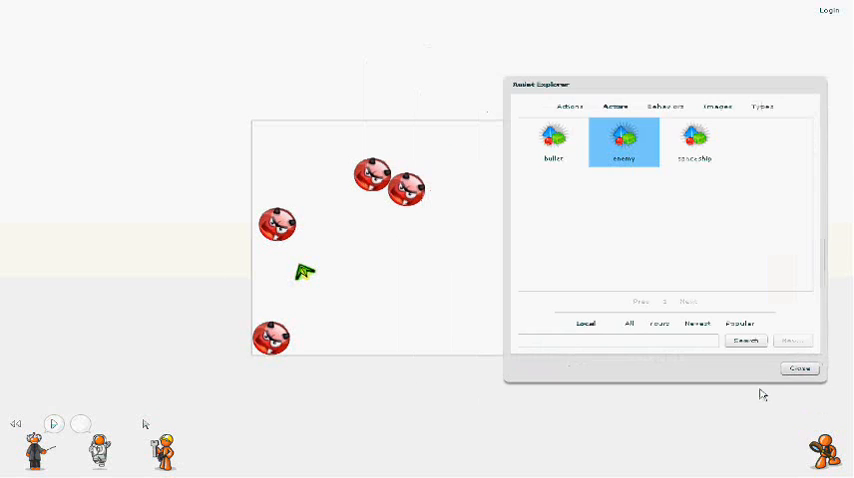
Step: Reopen the enemy actor and expand its Behaviors list
click(799, 368)
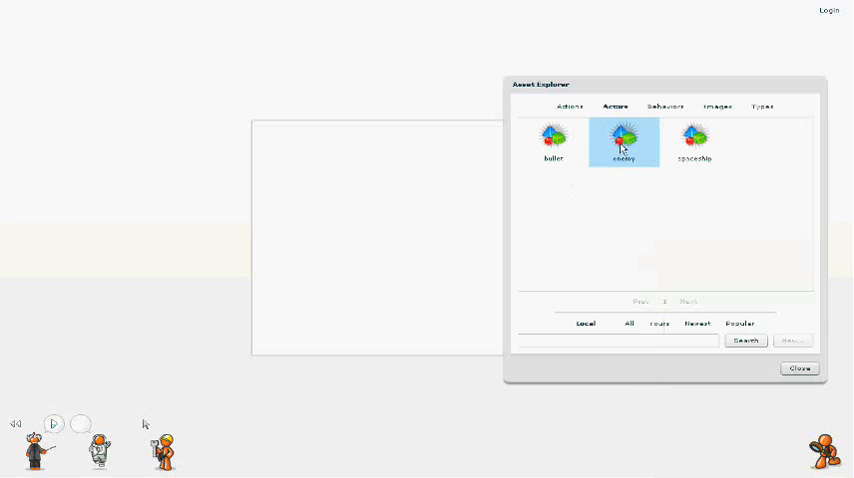
double_click(623, 140)
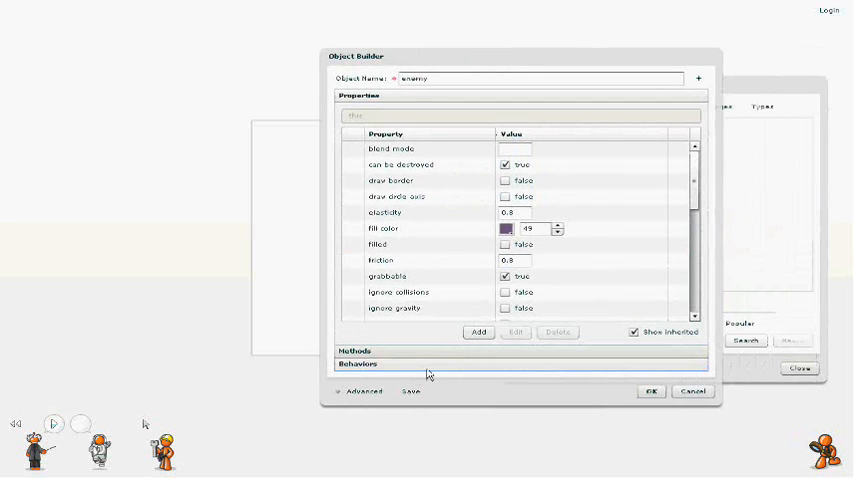
click(420, 196)
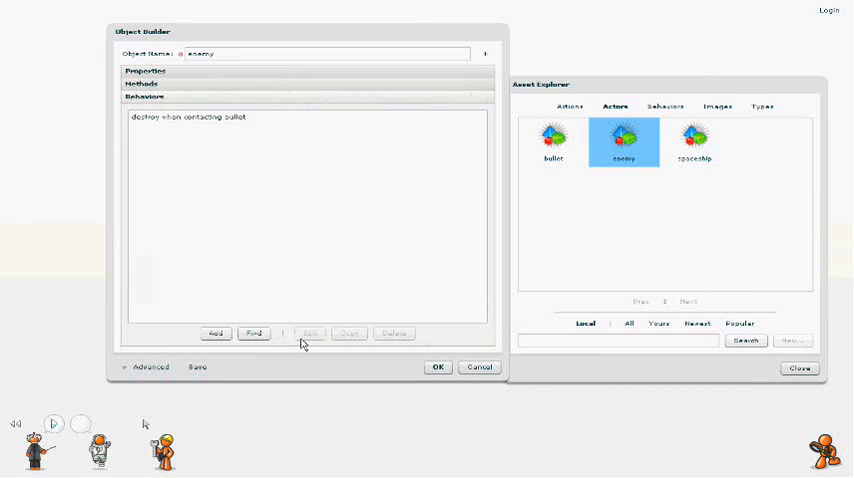
Step: Find behaviours under All, then Yours, sign in, and close the asset browser
click(253, 333)
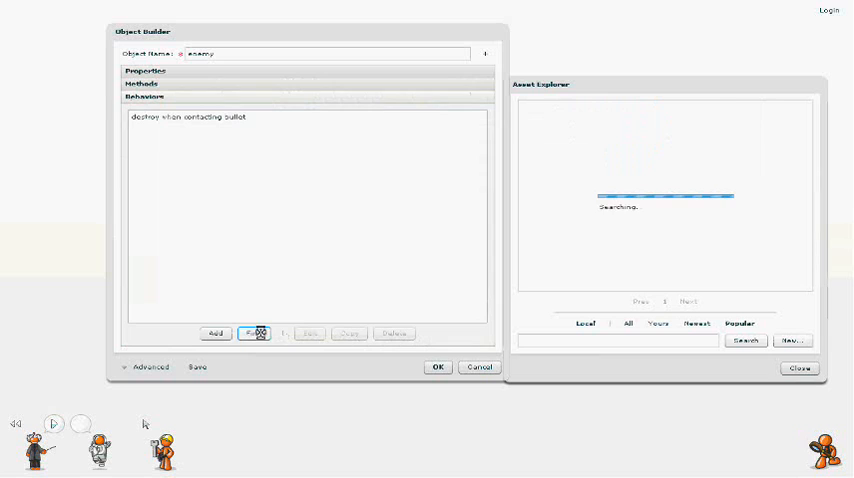
click(627, 323)
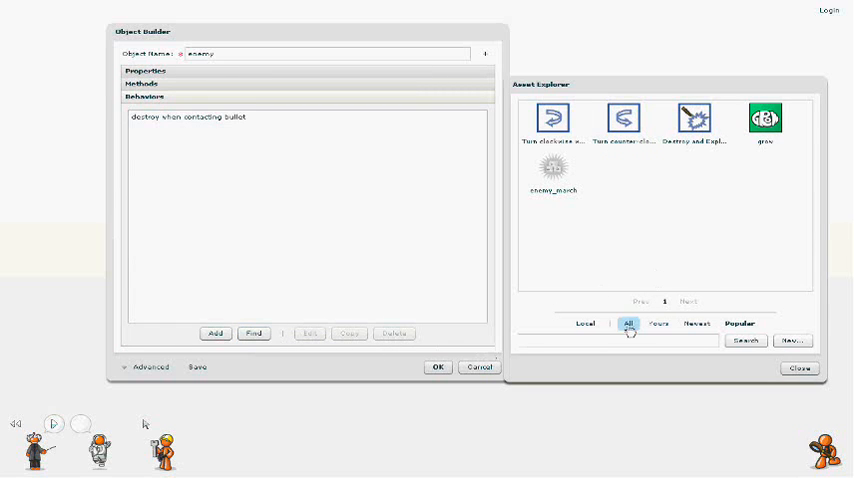
click(655, 323)
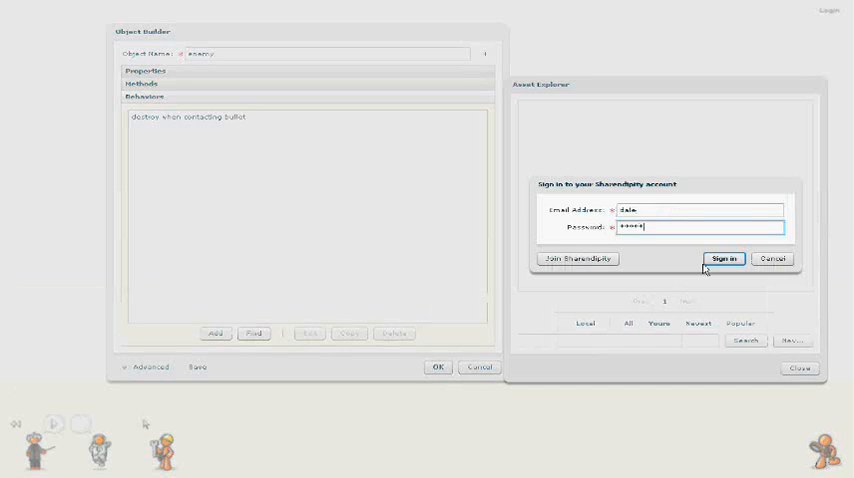
click(724, 259)
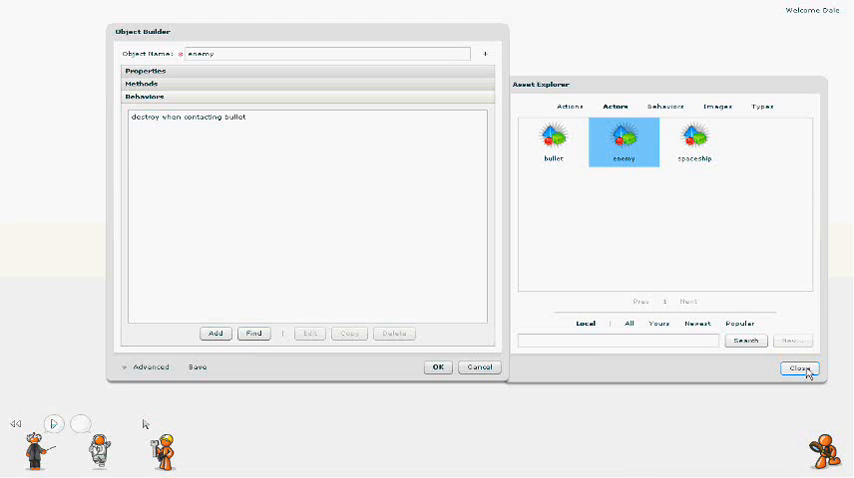
click(214, 333)
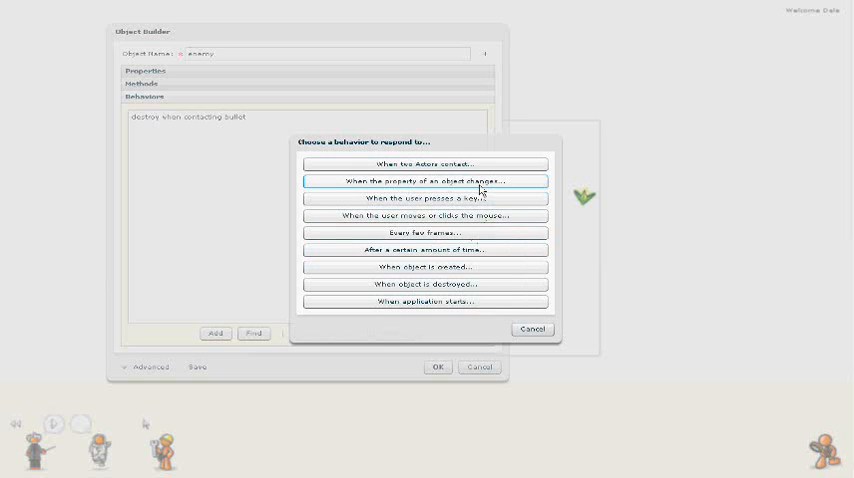
Step: Create 'move random': when created, apply a 50-strength impulse in a random direction
click(421, 266)
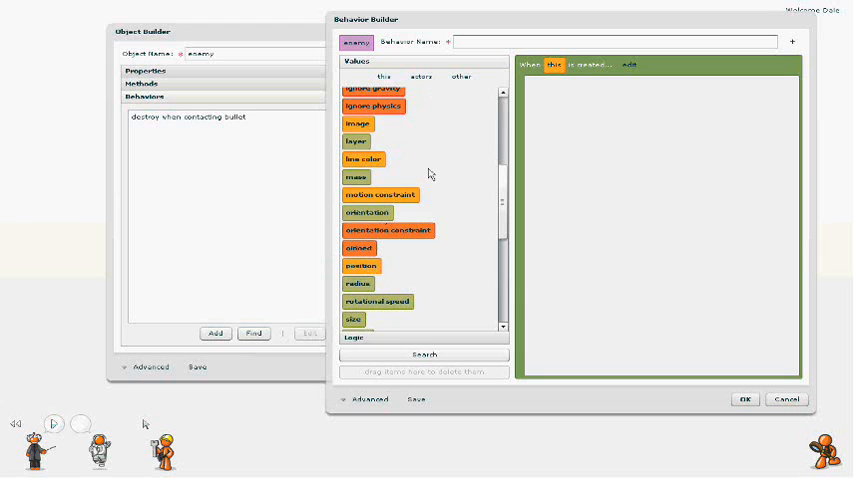
scroll(down, 3)
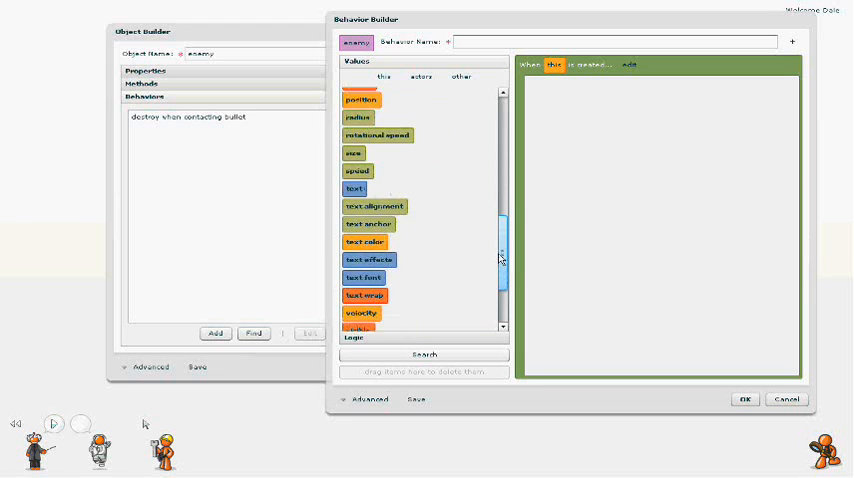
scroll(down, 3)
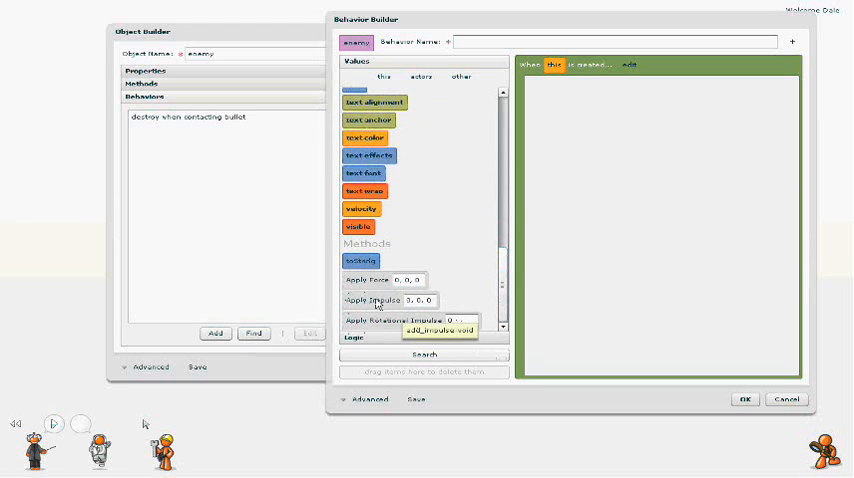
drag(390, 300, 575, 86)
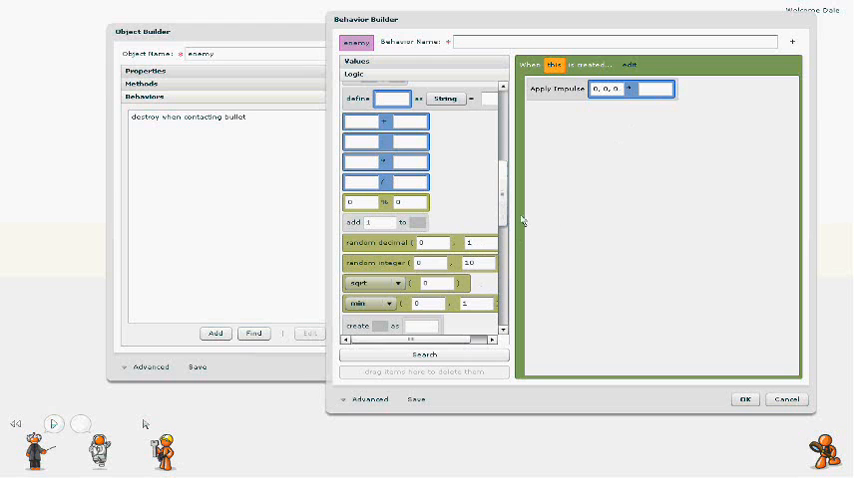
scroll(down, 3)
text(50)
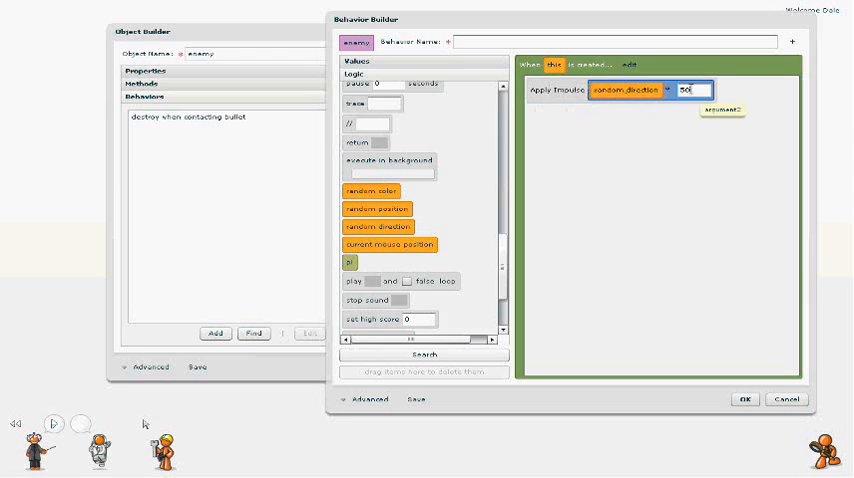
click(620, 43)
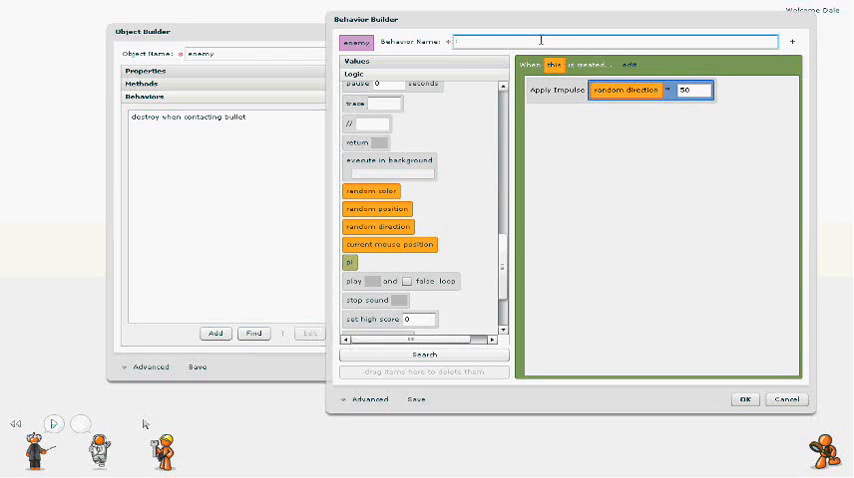
text(move random)
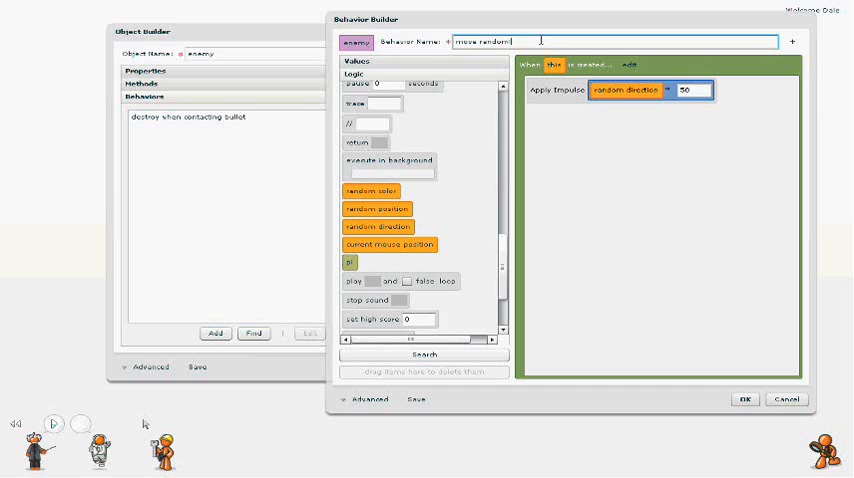
click(744, 400)
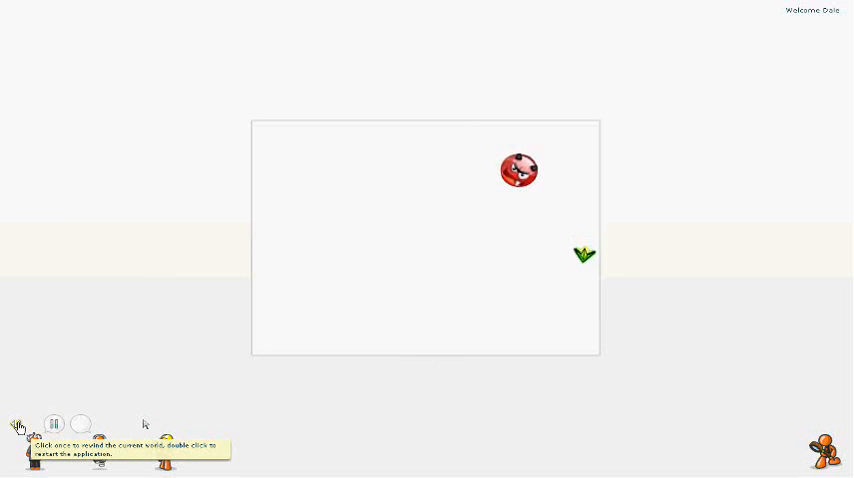
Step: Rewind and pause the game, then set an enemy's move randomly impulse to 5000
click(54, 424)
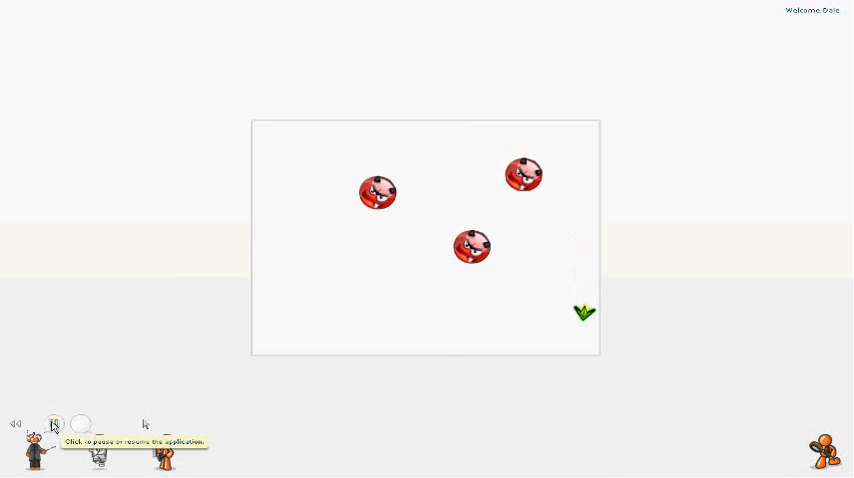
click(54, 423)
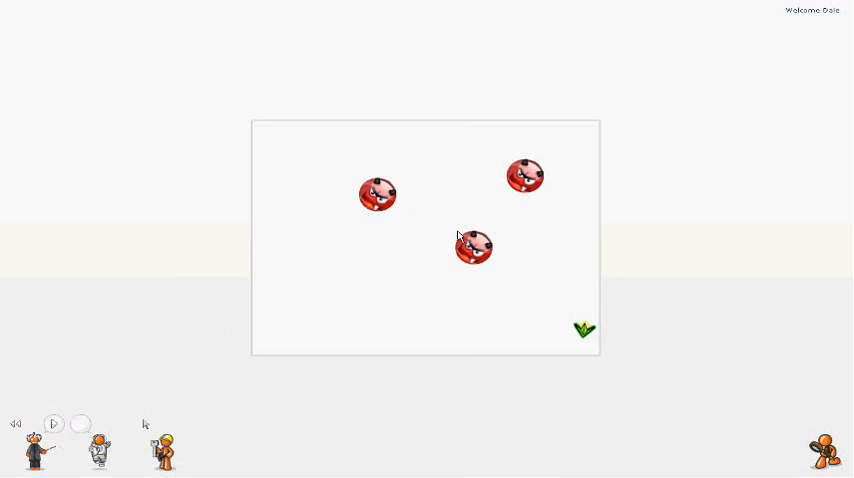
right_click(473, 247)
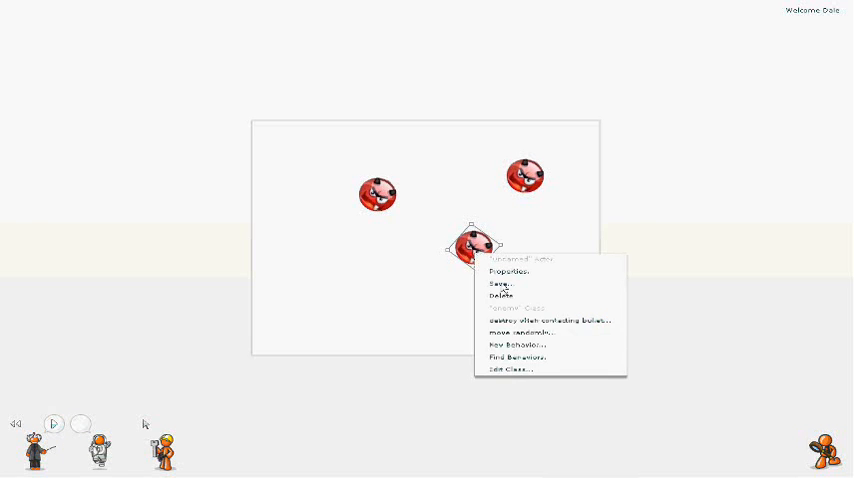
click(508, 271)
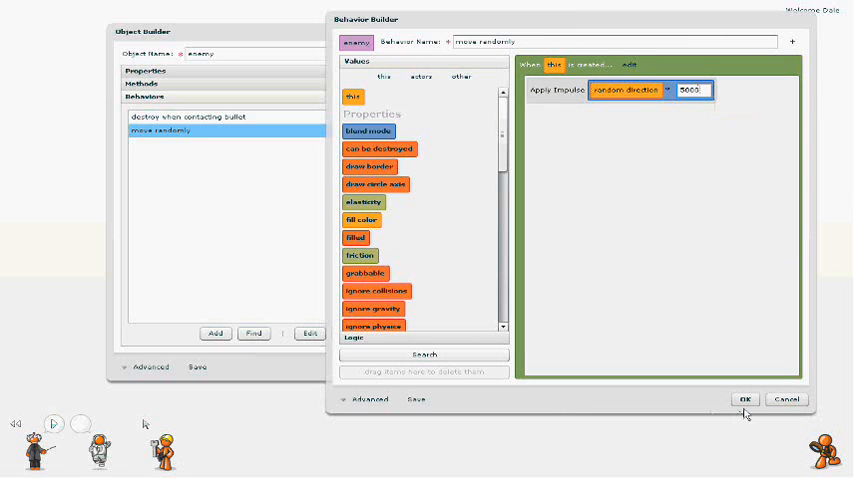
click(744, 400)
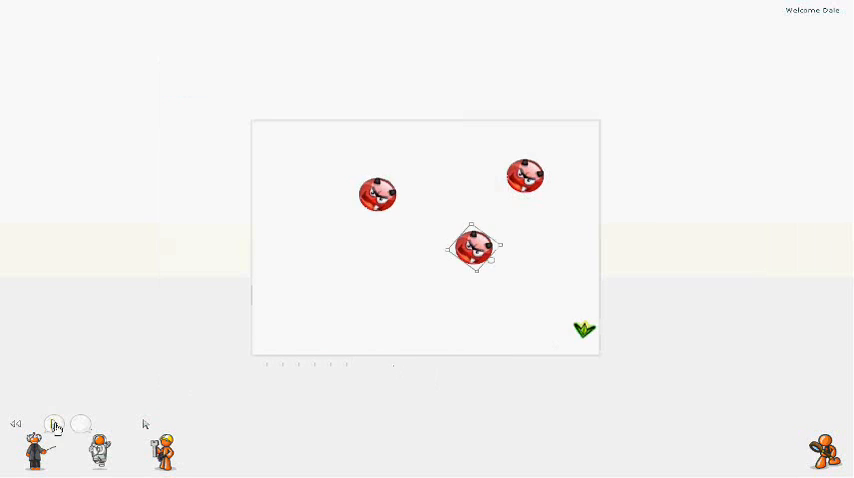